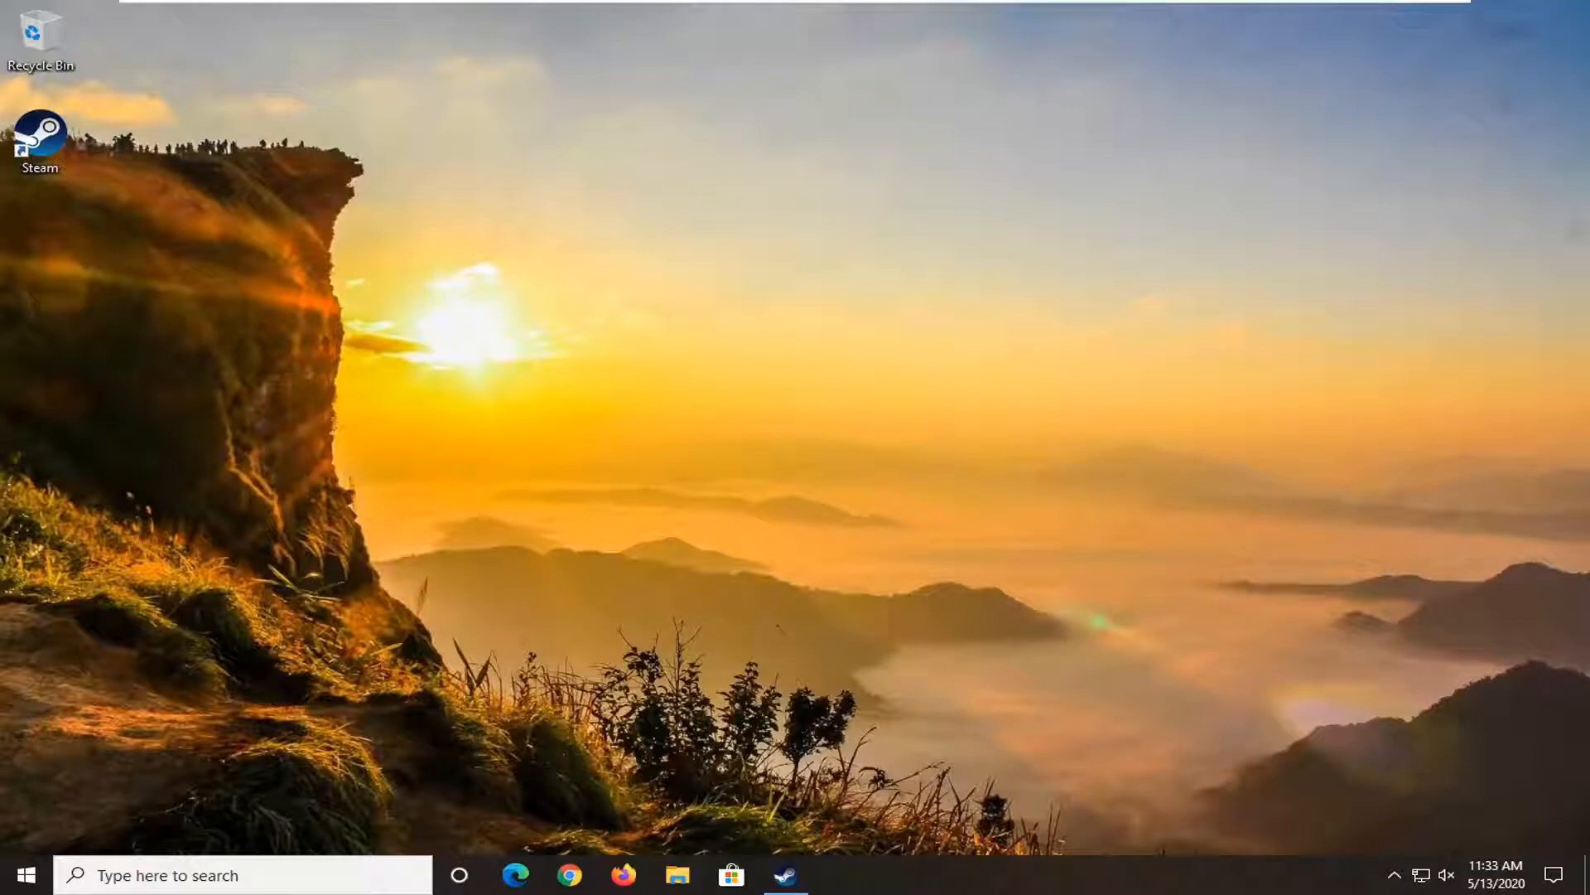
mouse_move(846, 390)
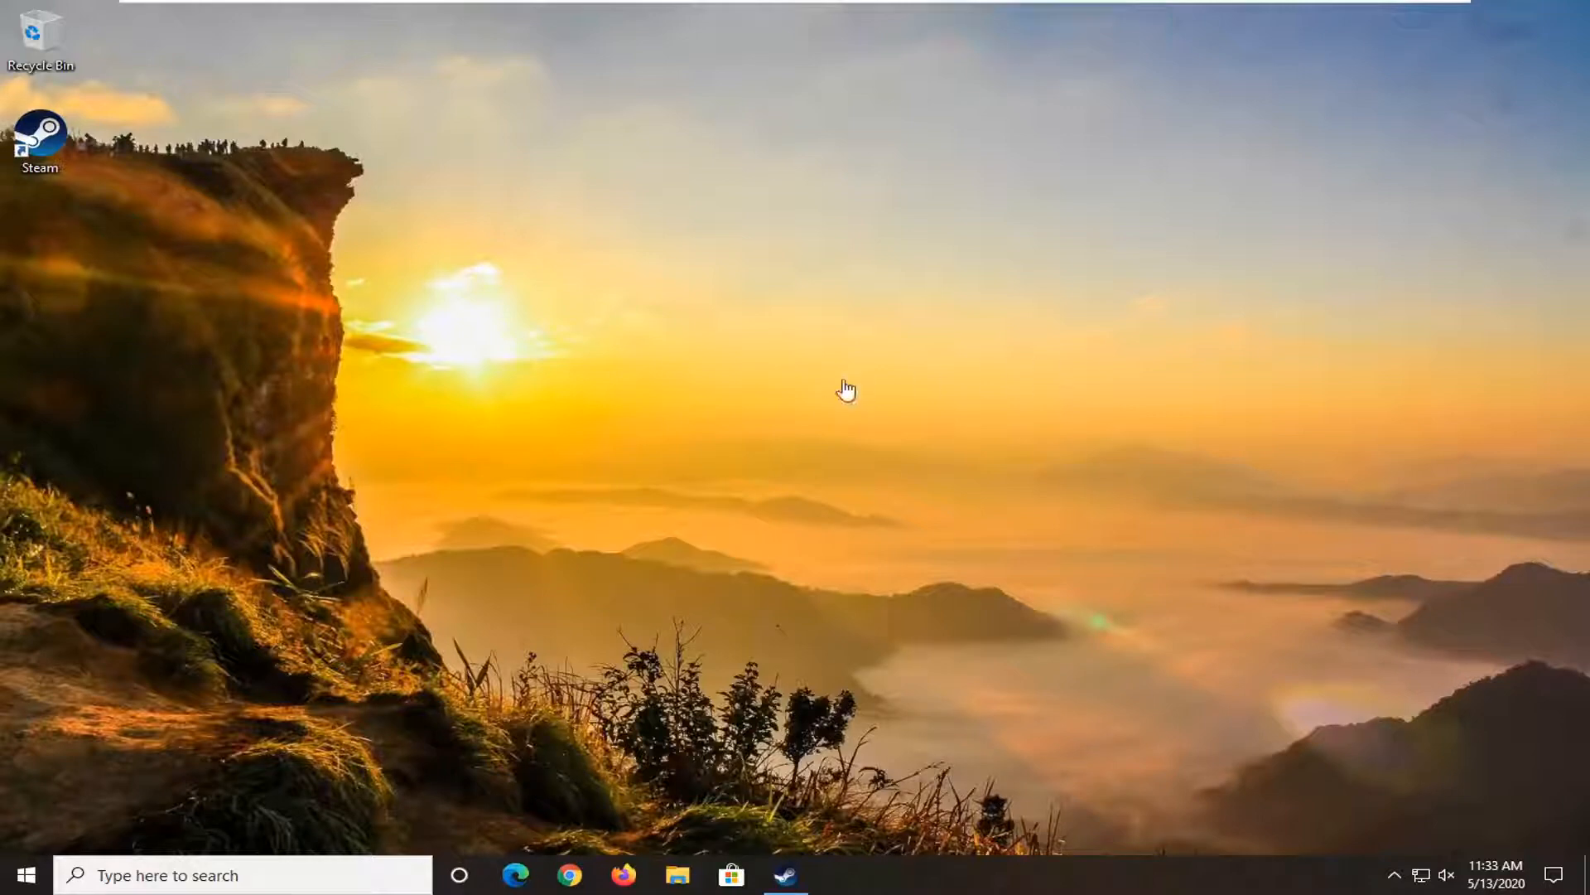
mouse_move(837, 390)
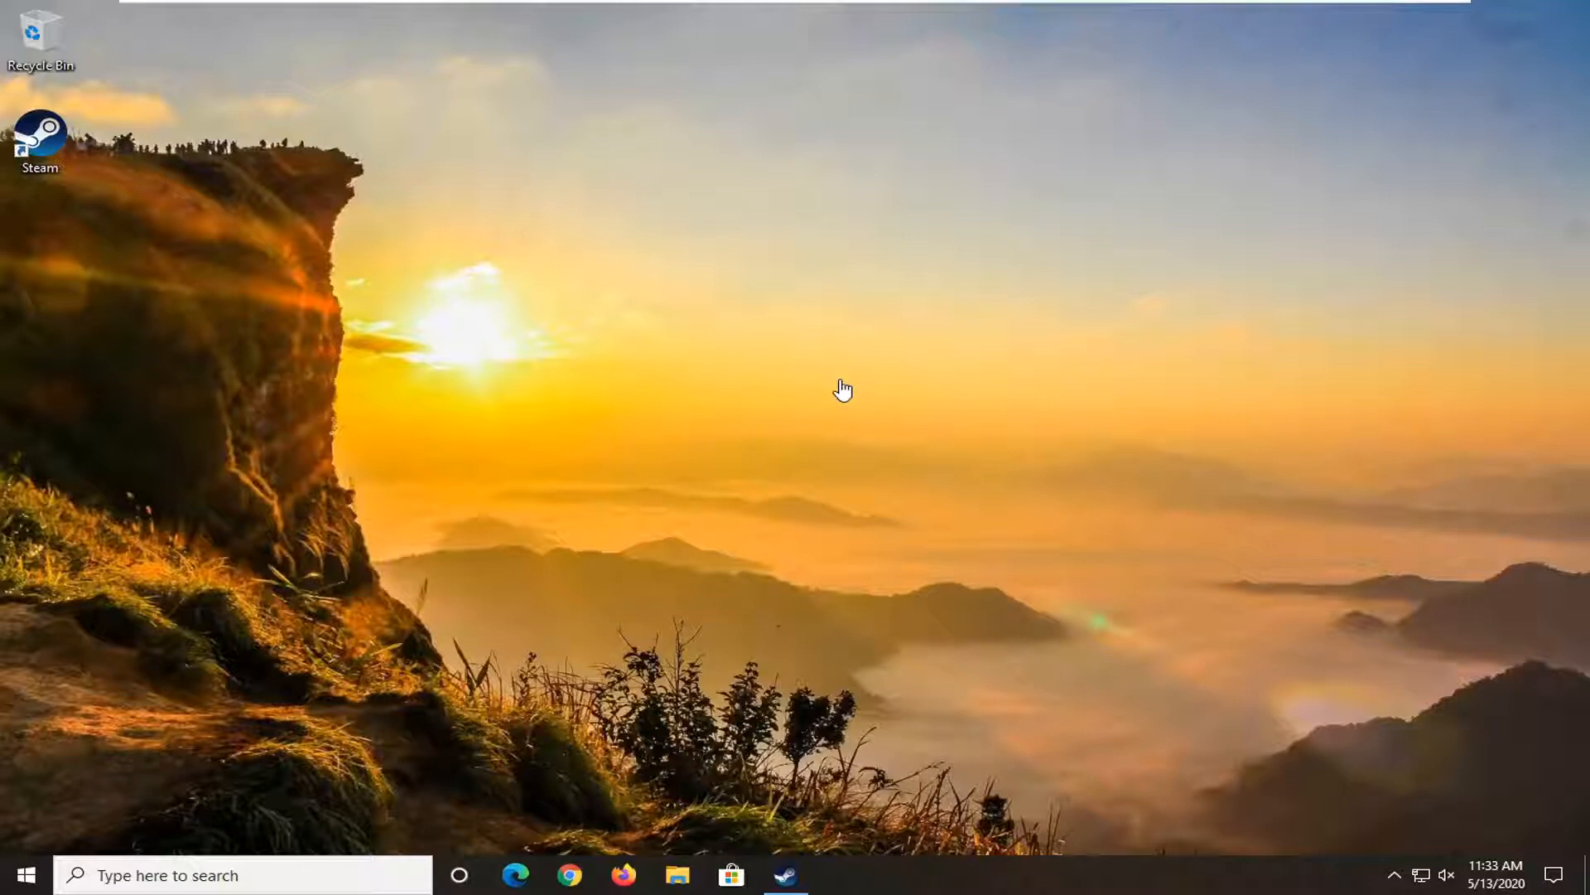
mouse_move(682, 360)
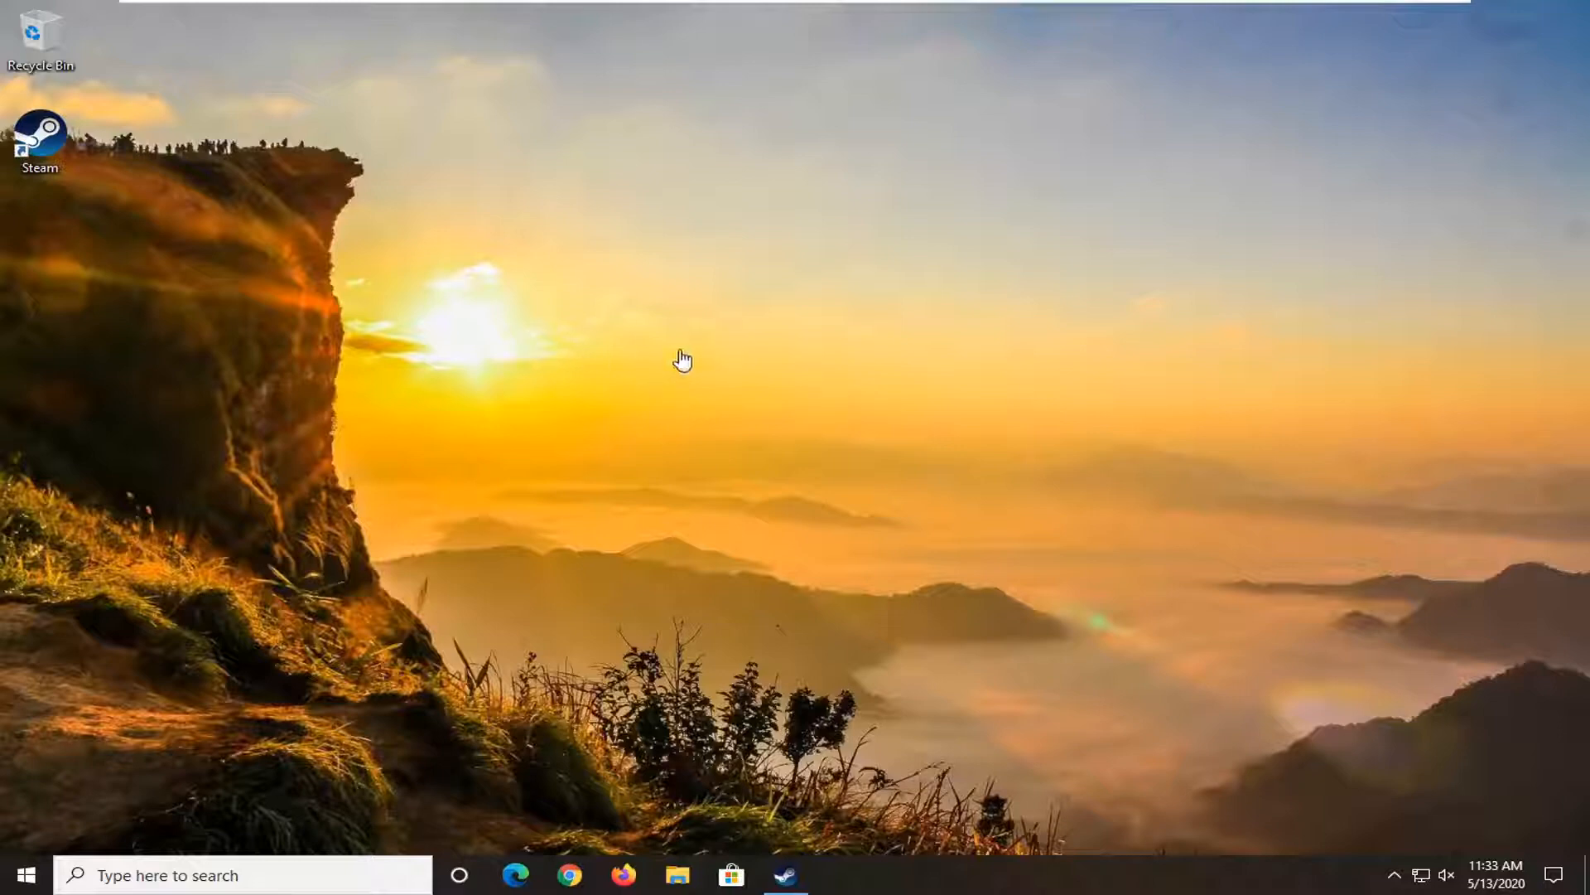
mouse_move(505, 403)
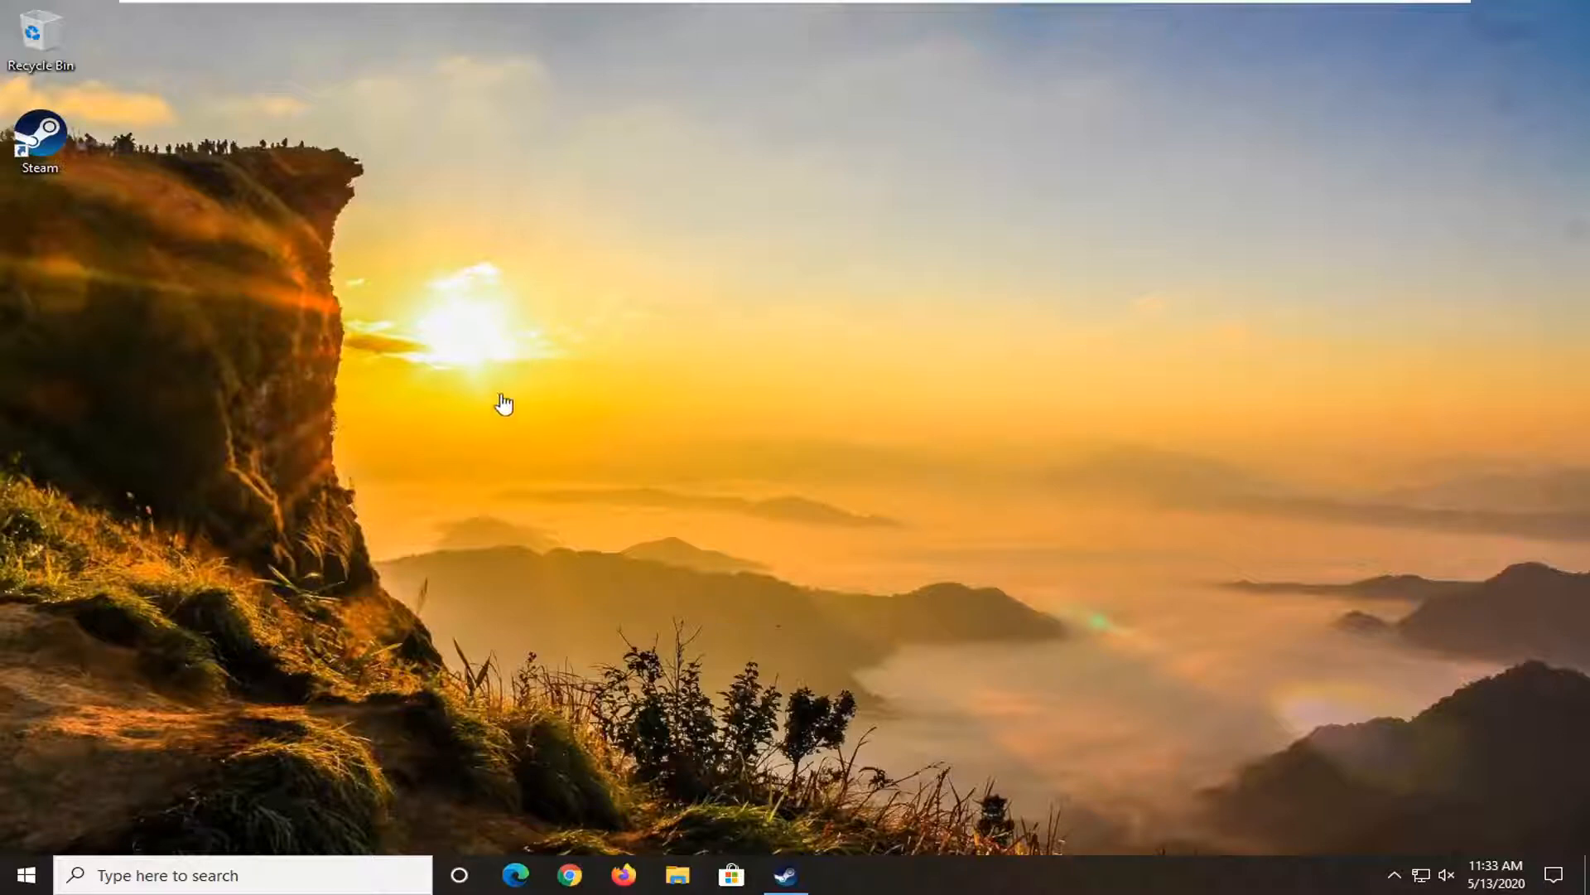
mouse_move(398, 367)
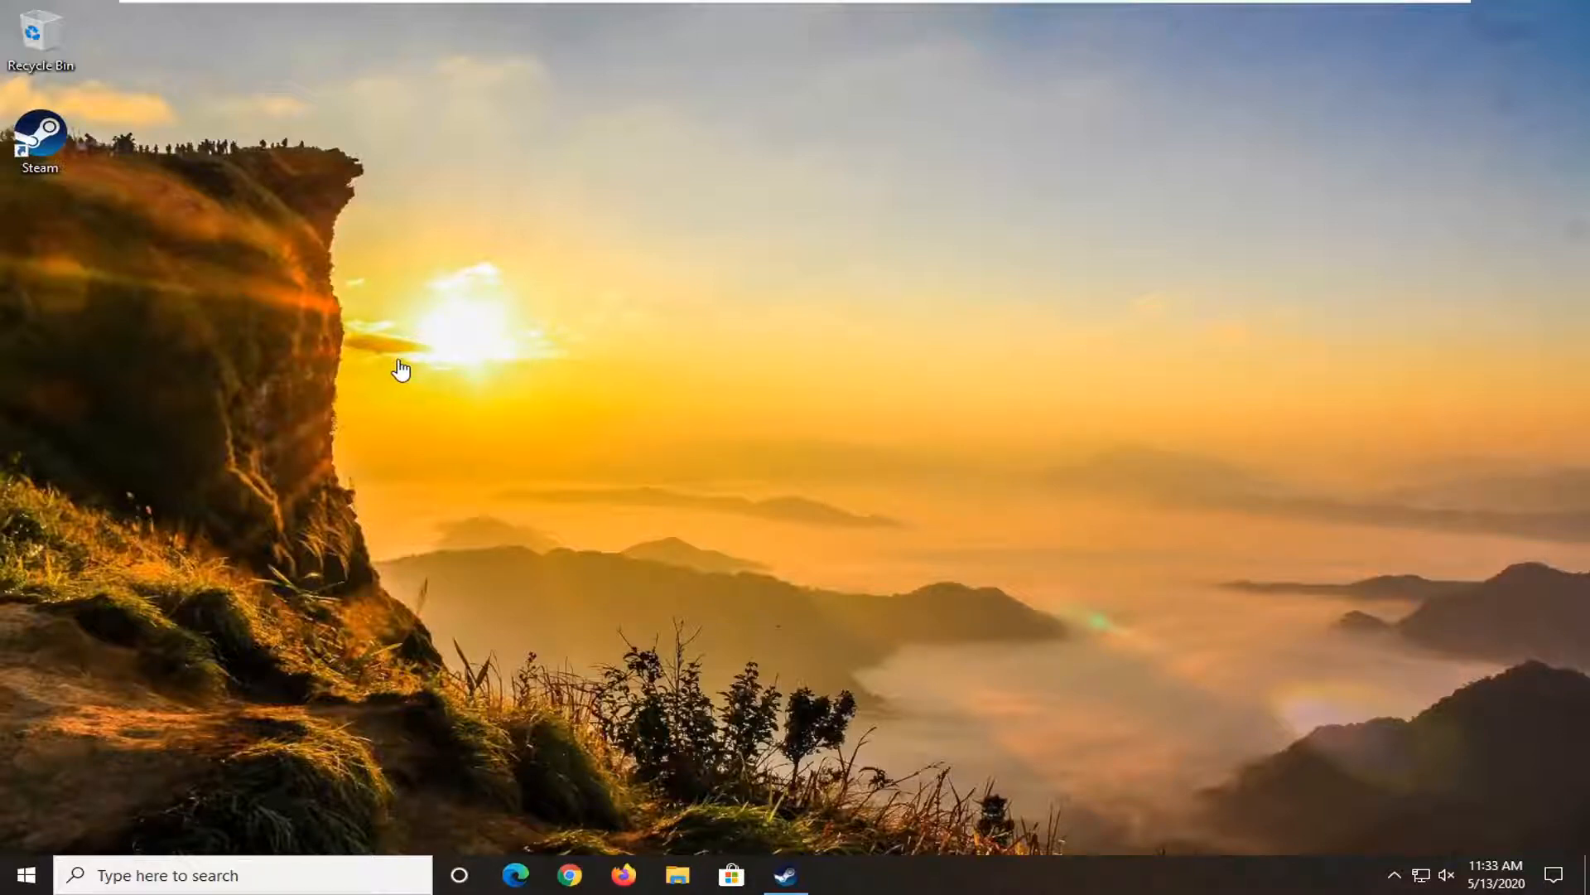
mouse_move(563, 396)
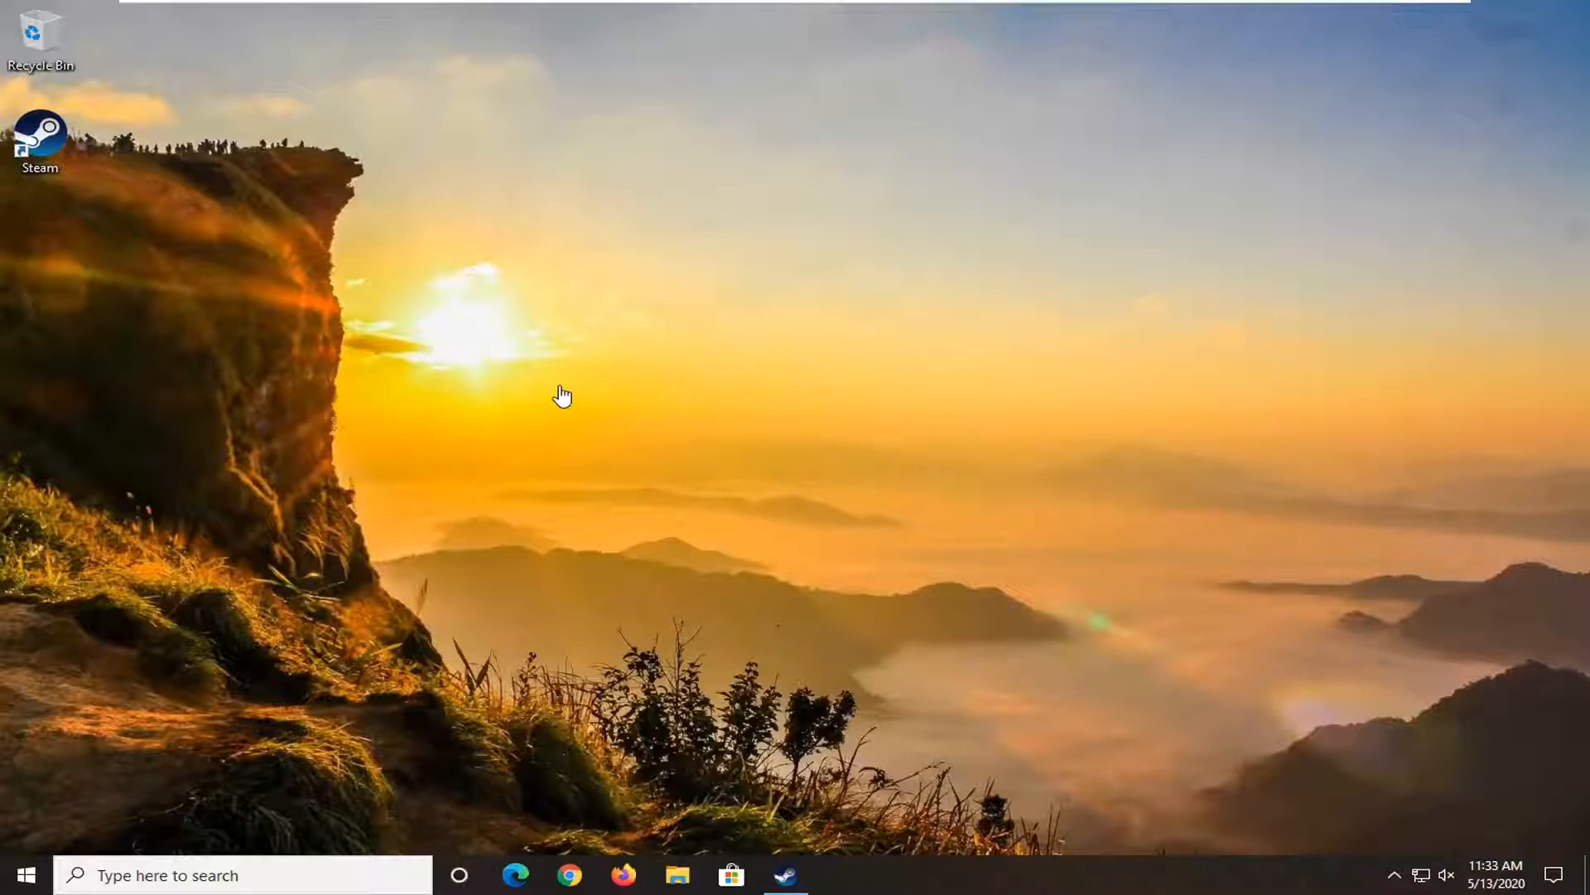
mouse_move(650, 375)
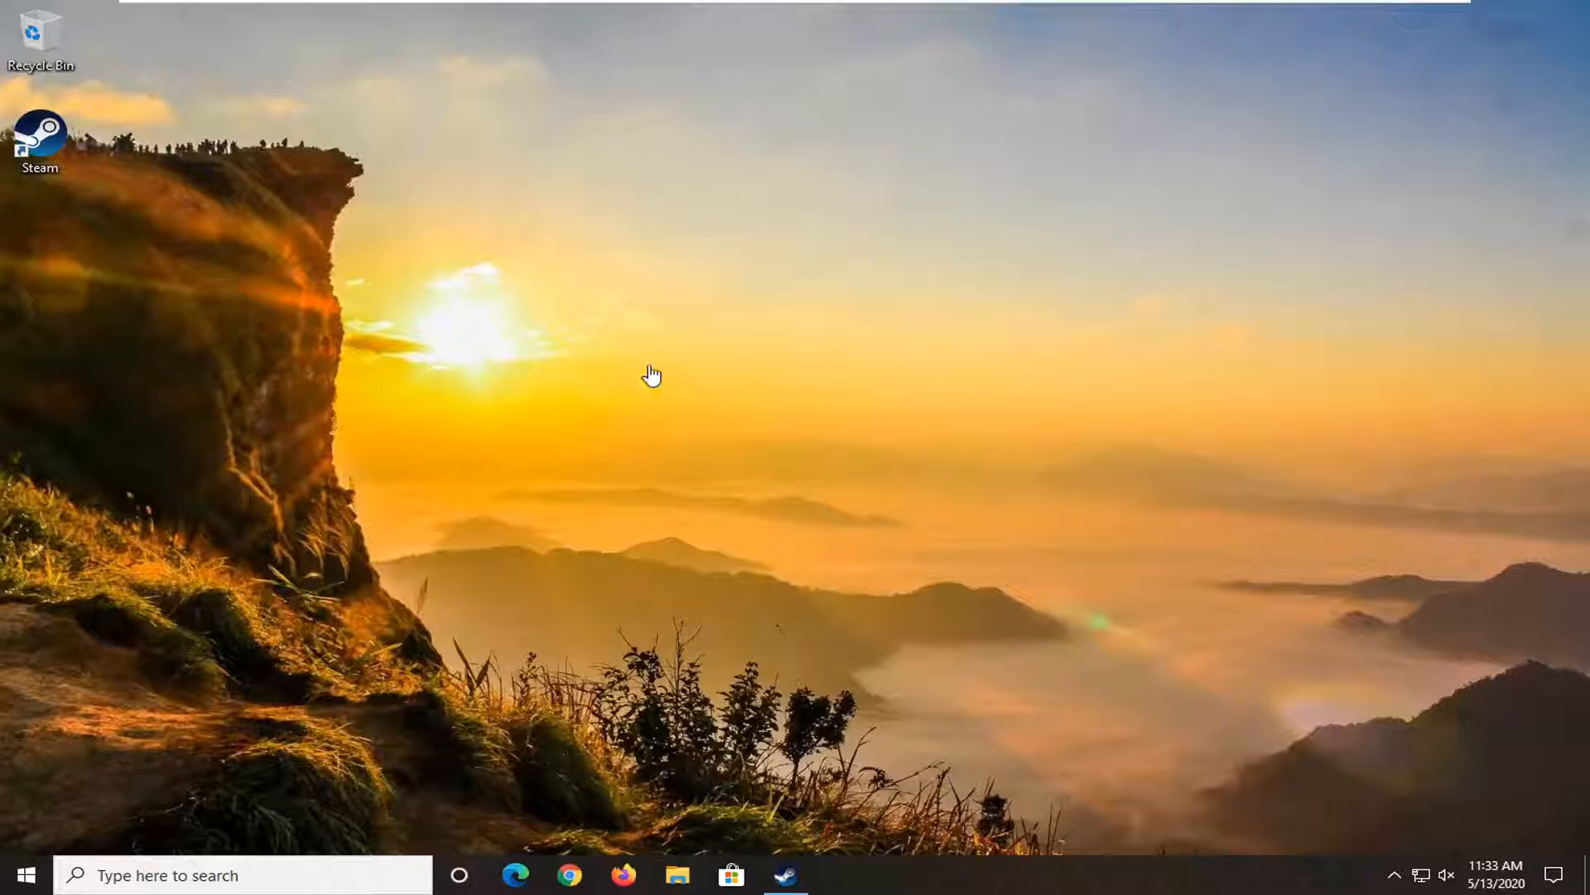
mouse_move(570, 427)
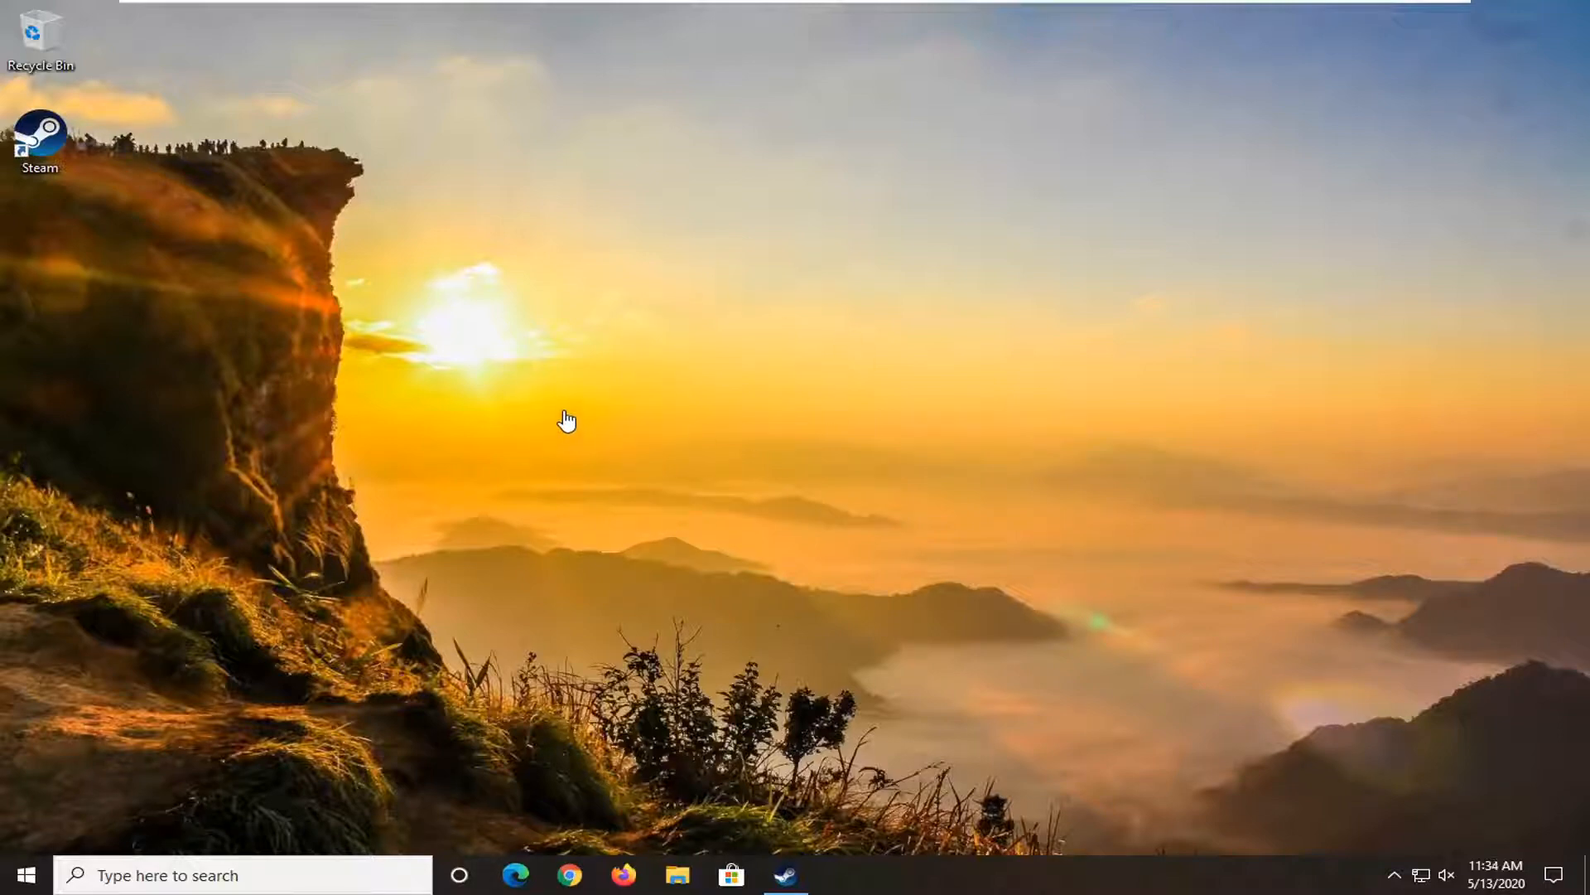
mouse_move(517, 370)
type("control panel")
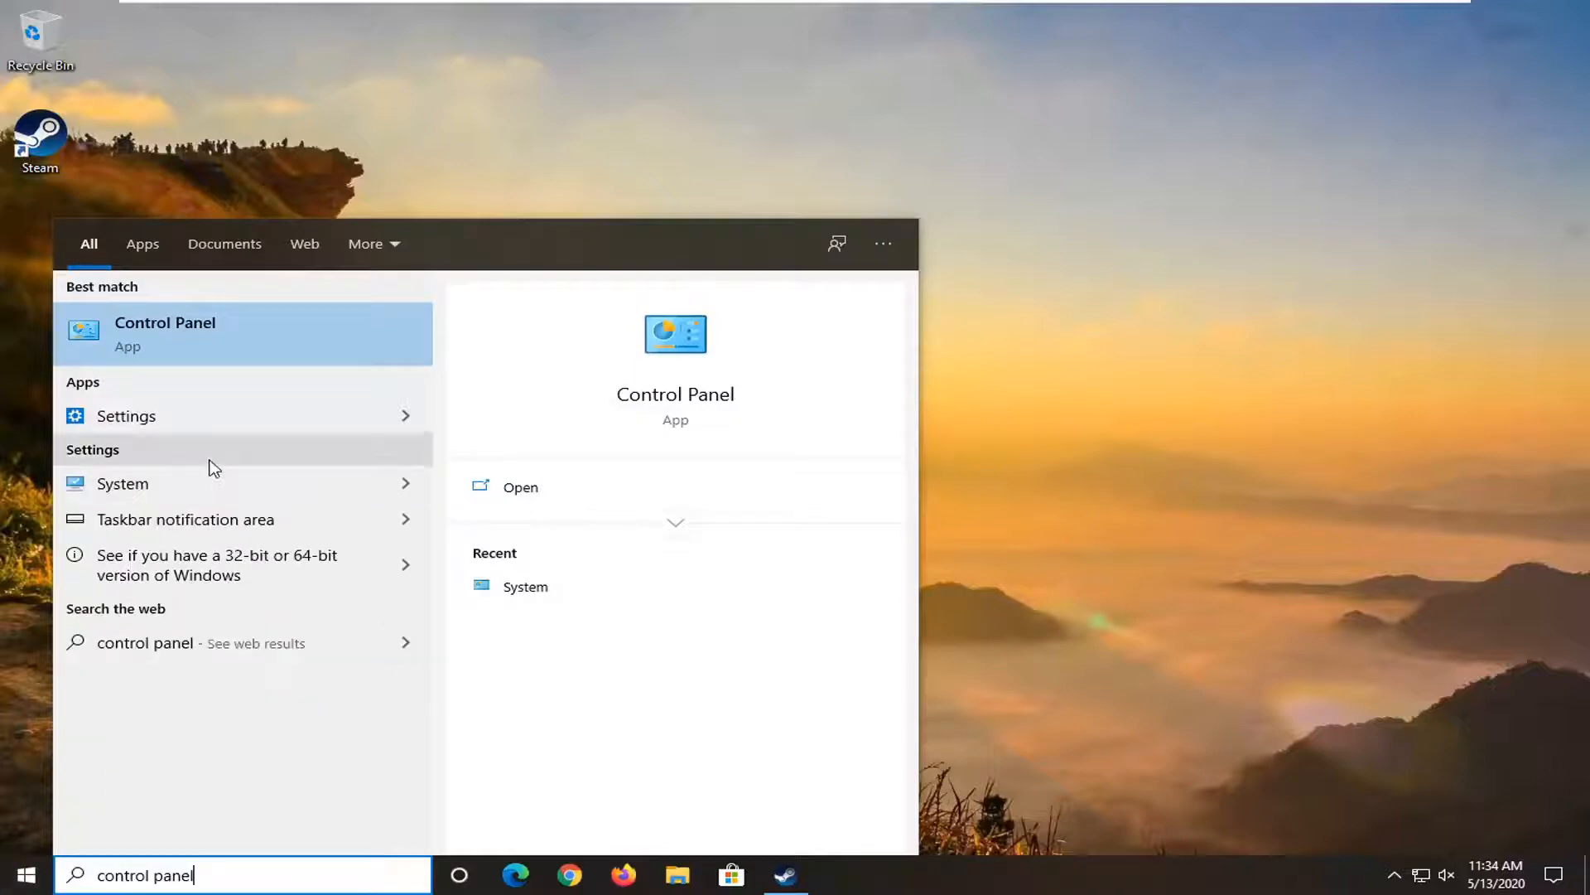
mouse_move(213, 342)
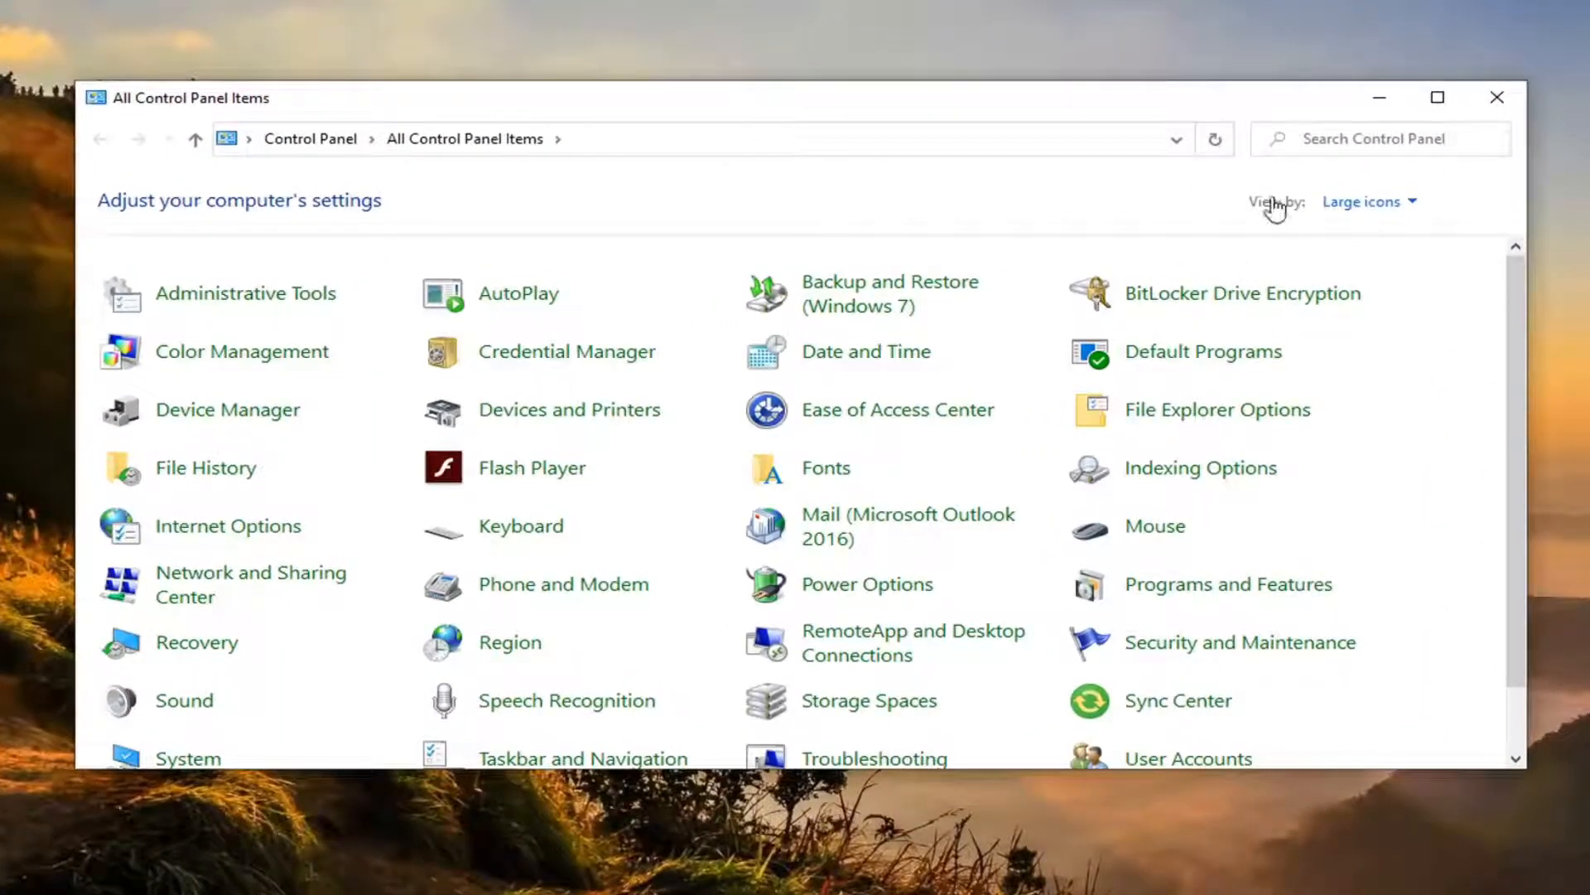
Open Control Panel and go to its Power Options page.
left_click(1363, 201)
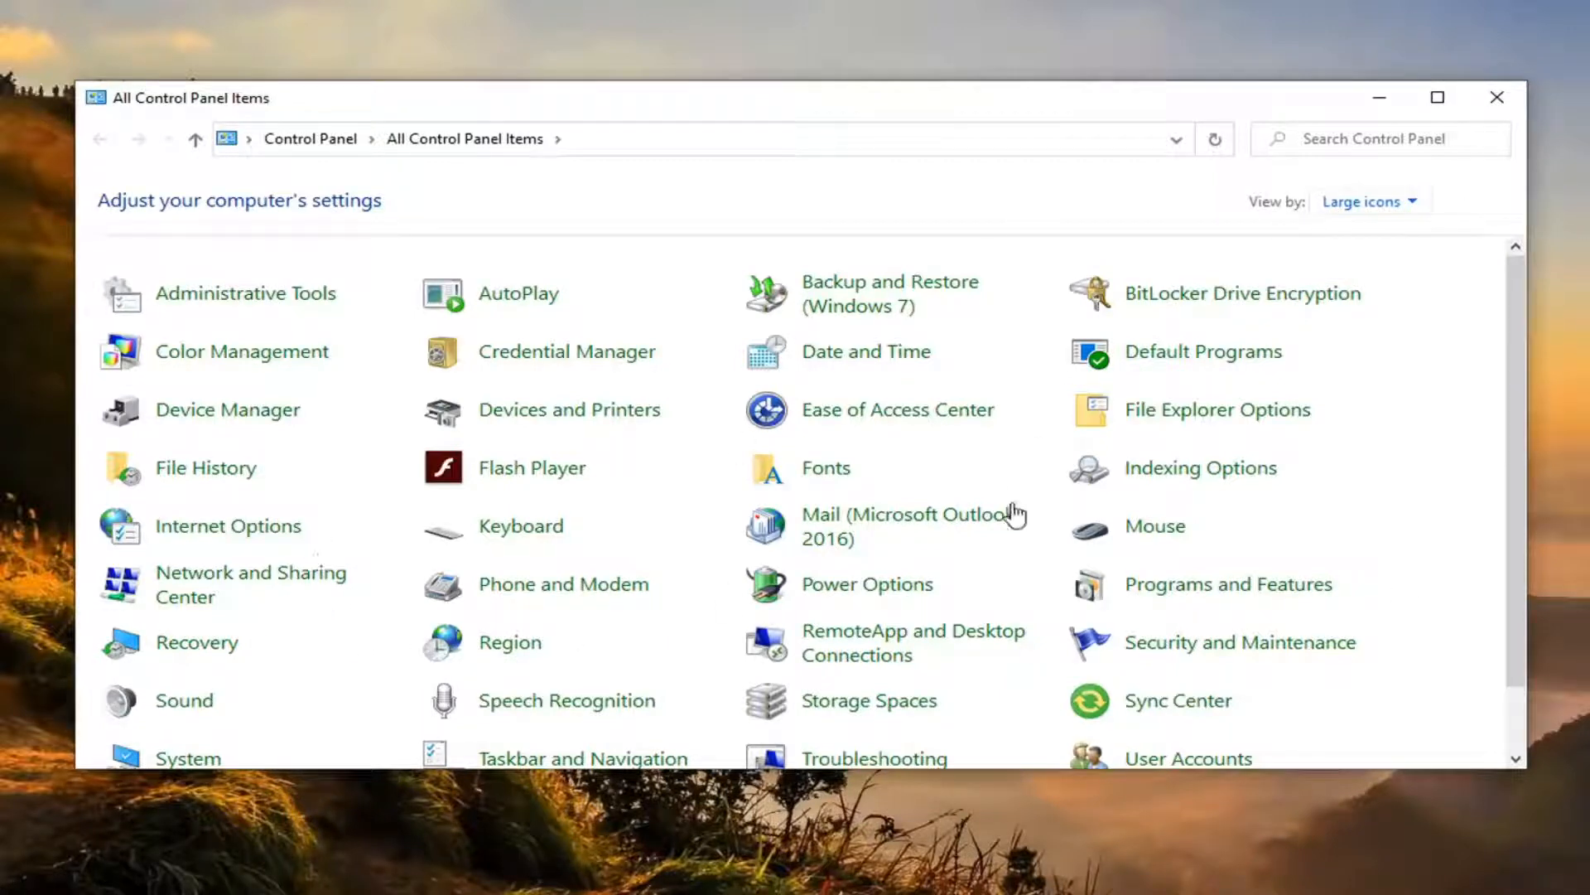
mouse_move(868, 586)
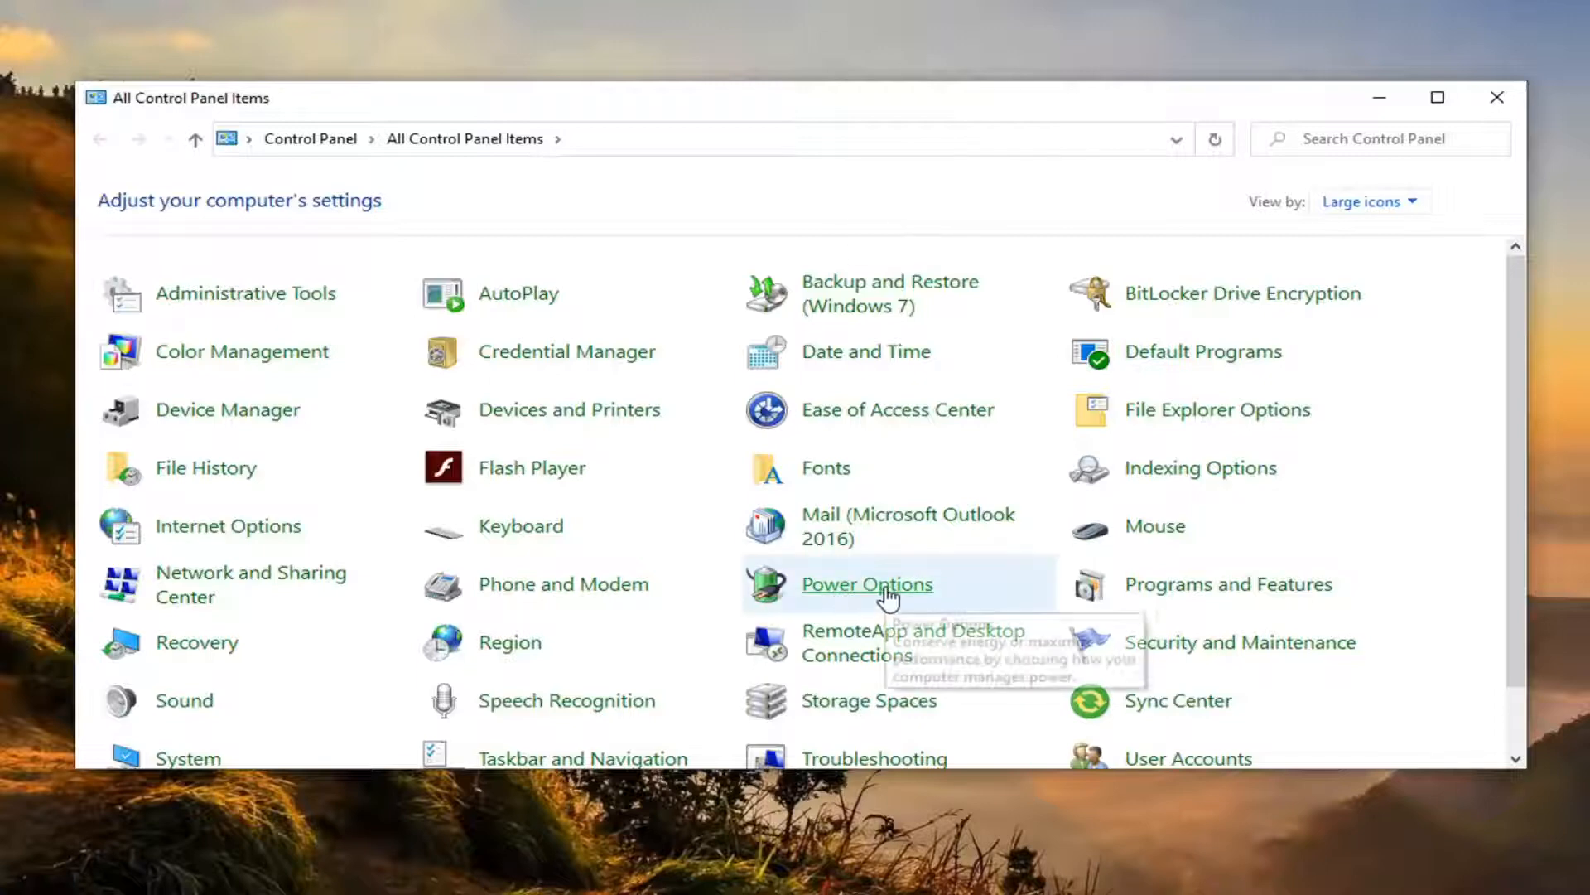
mouse_move(867, 583)
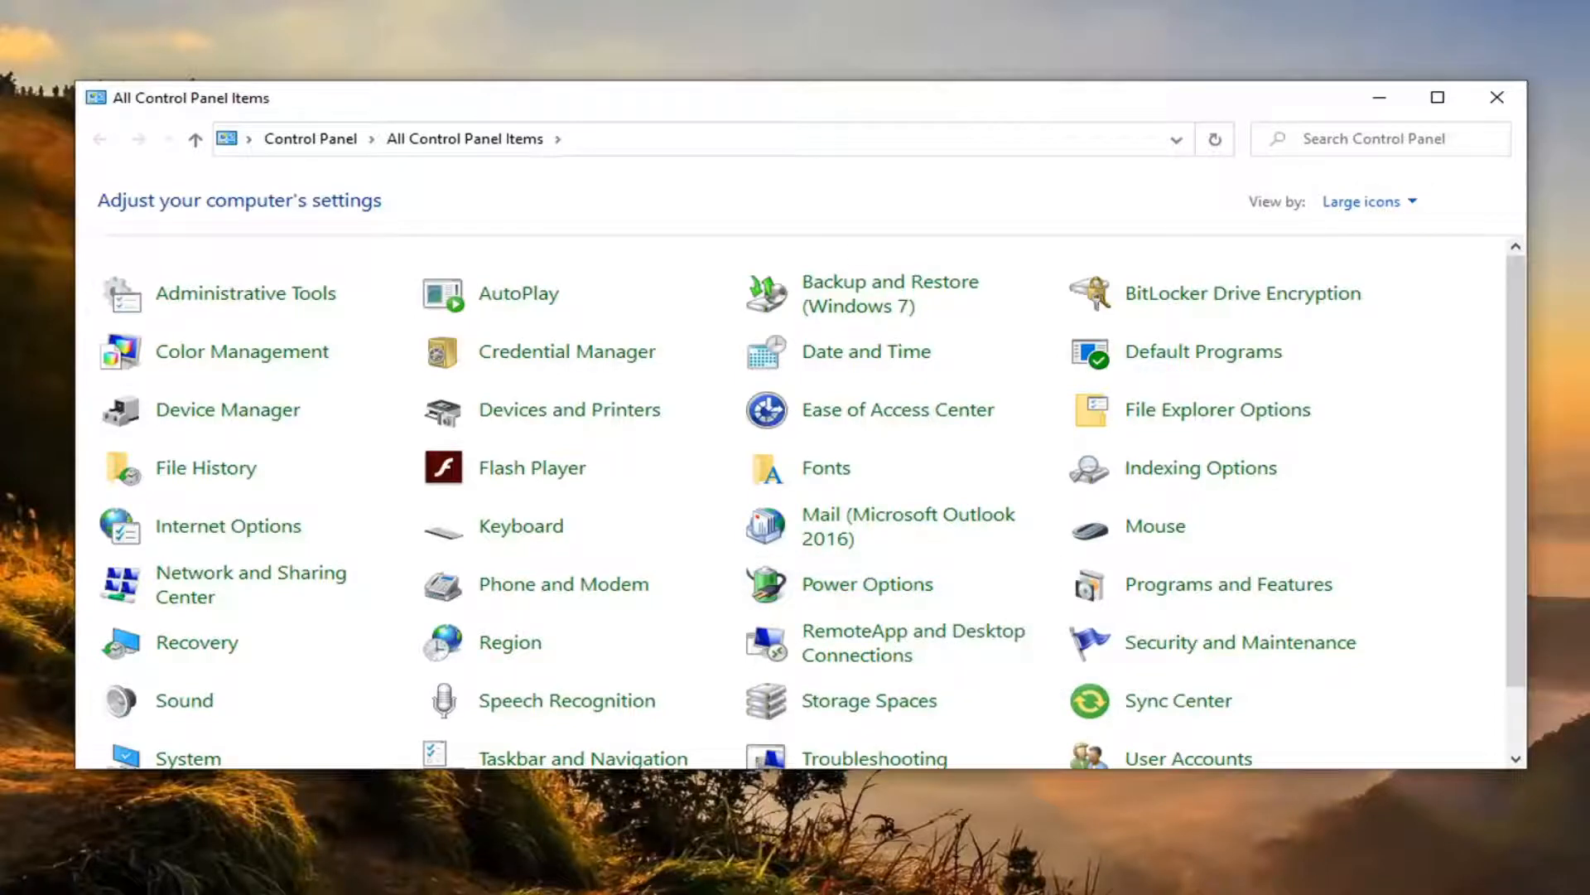
left_click(866, 583)
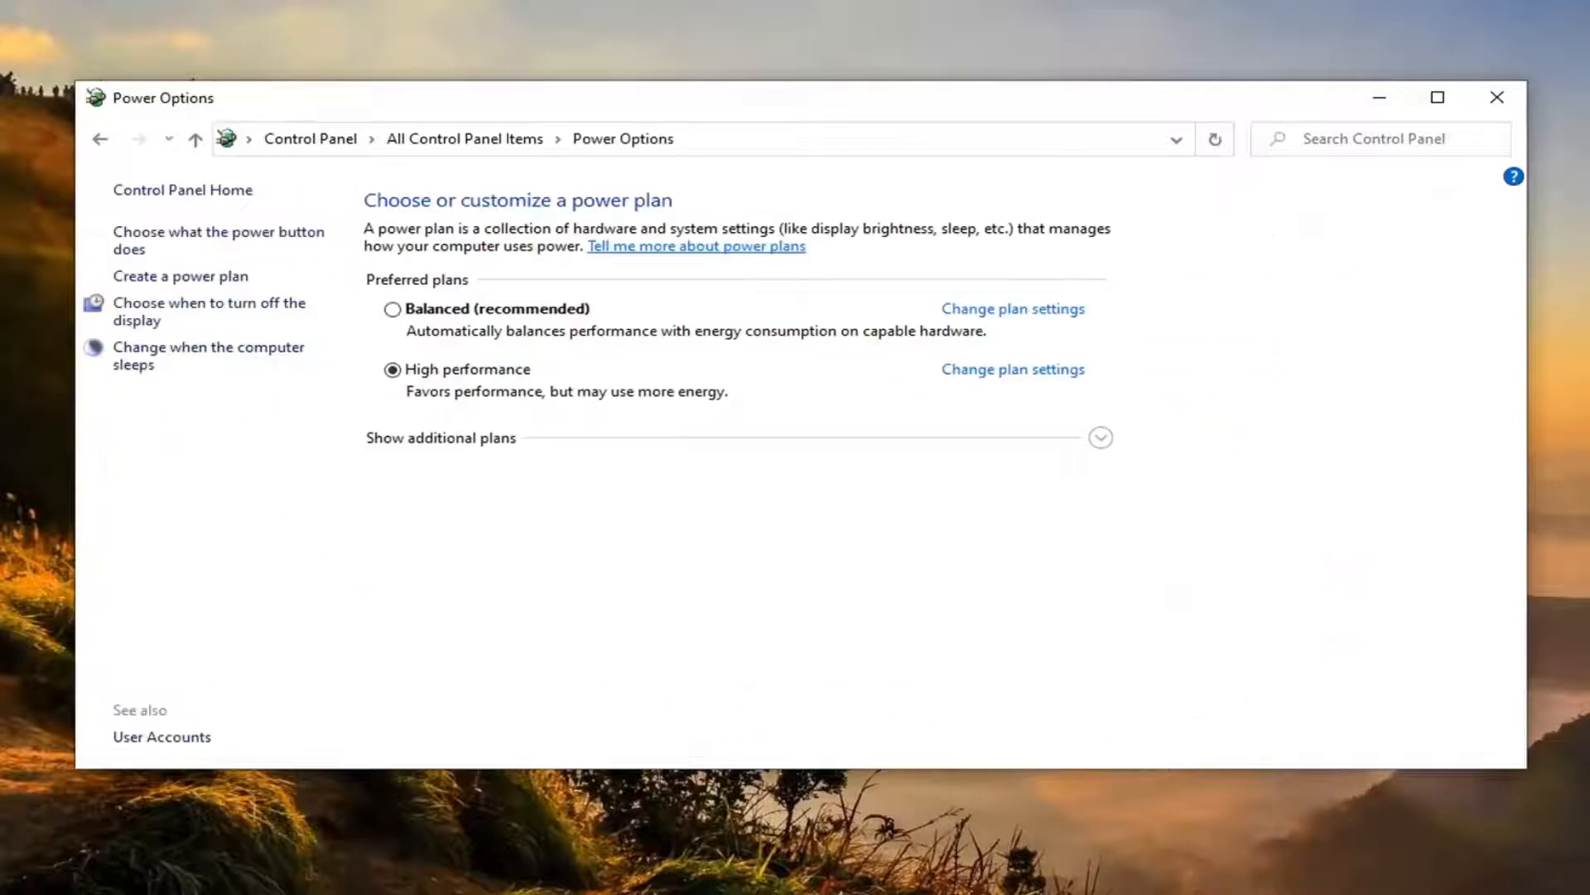
mouse_move(487, 437)
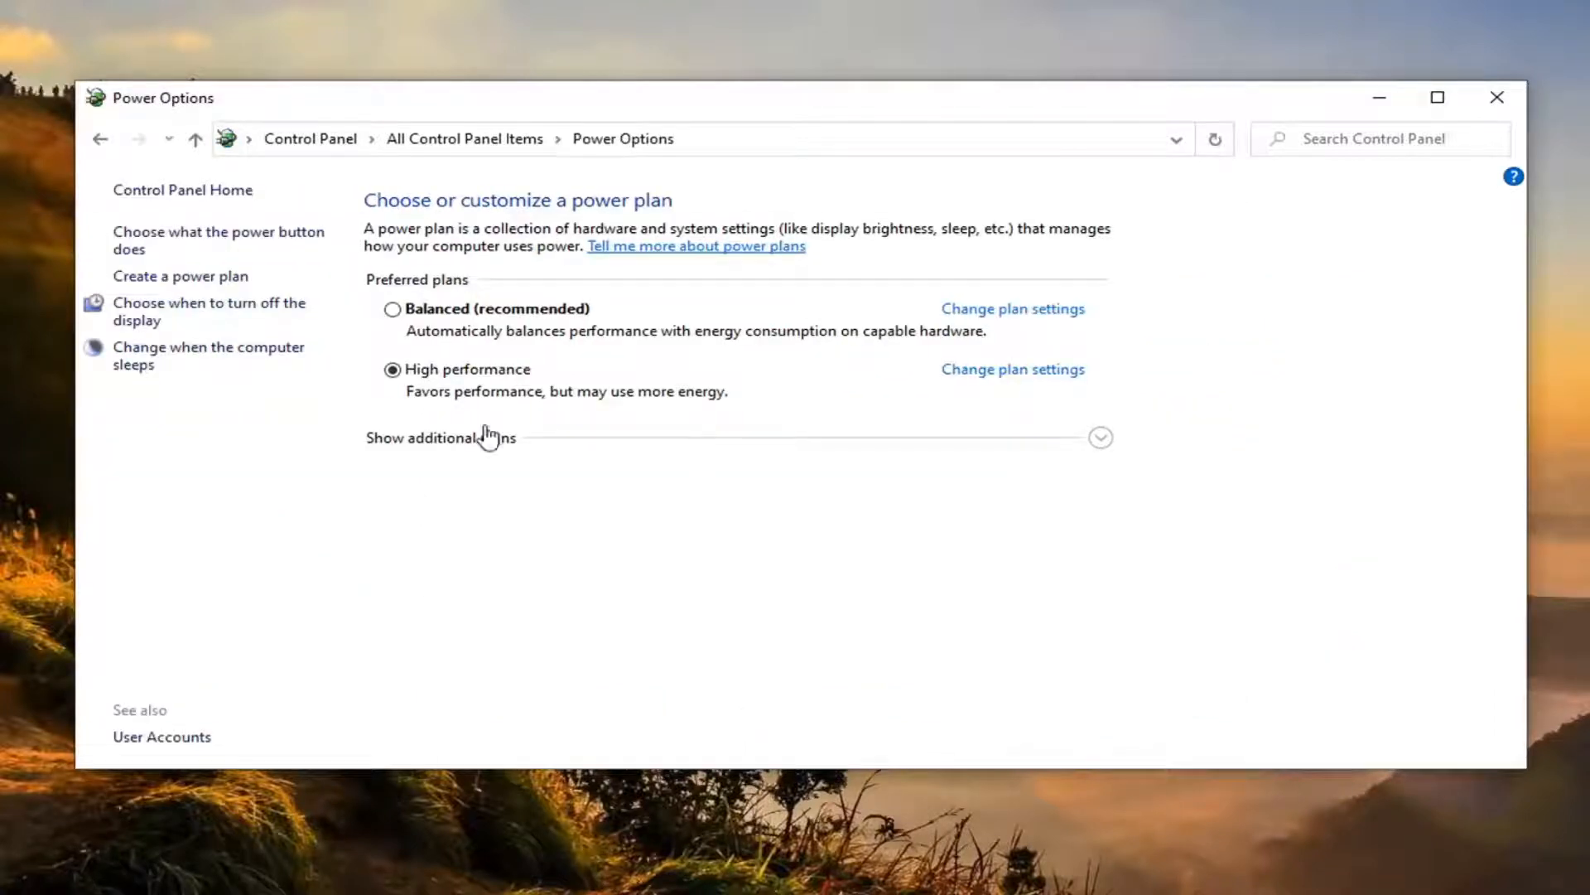
mouse_move(1099, 447)
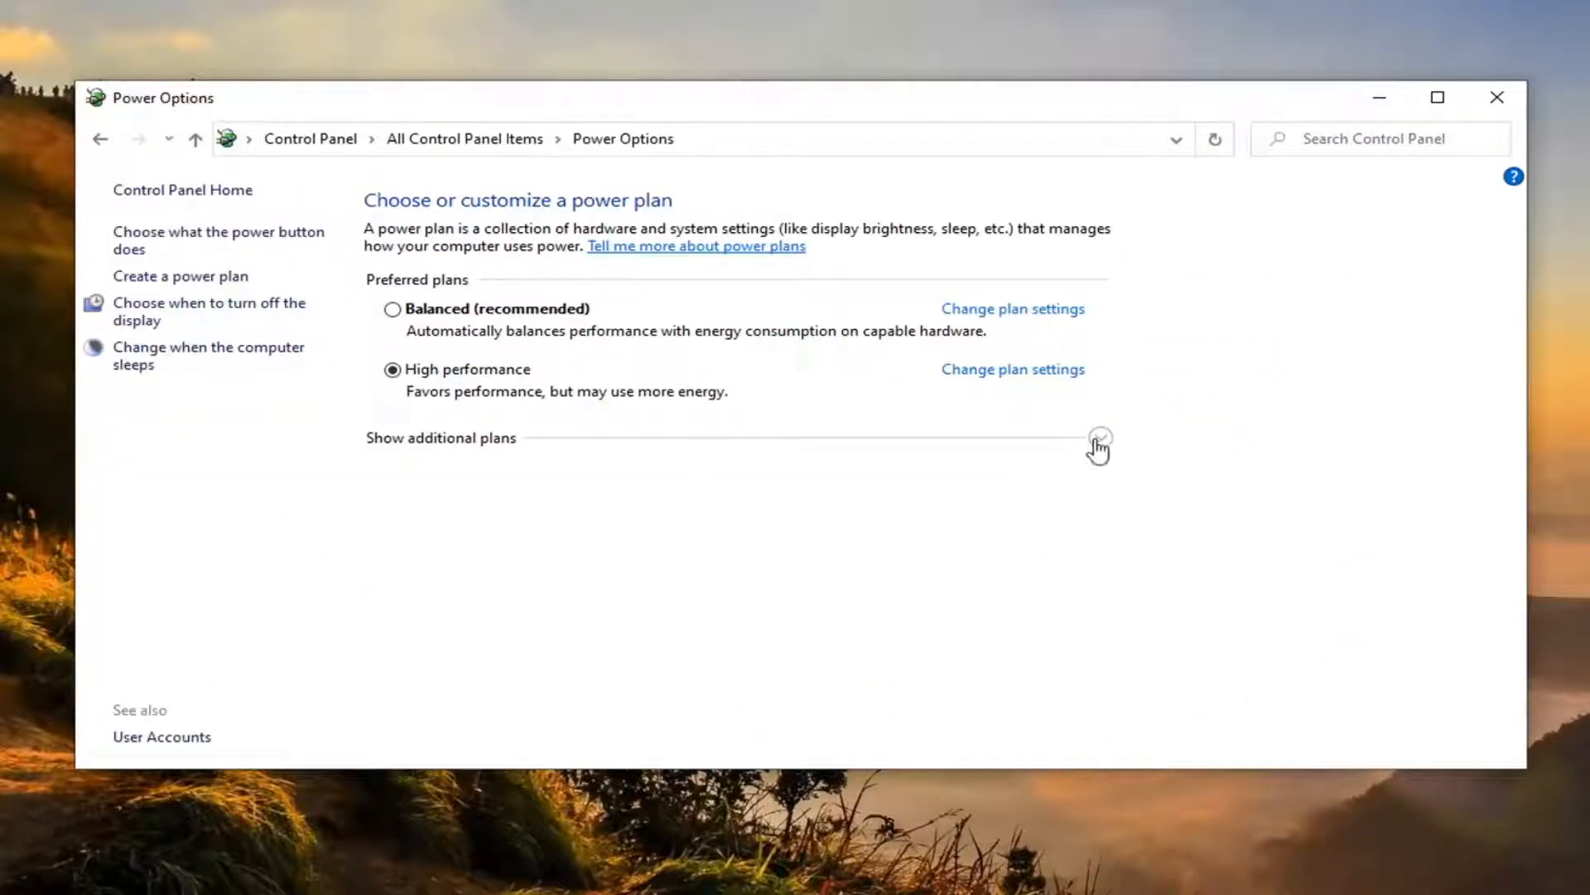
Select the hidden Power saver plan, then close the Control Panel window.
left_click(1101, 443)
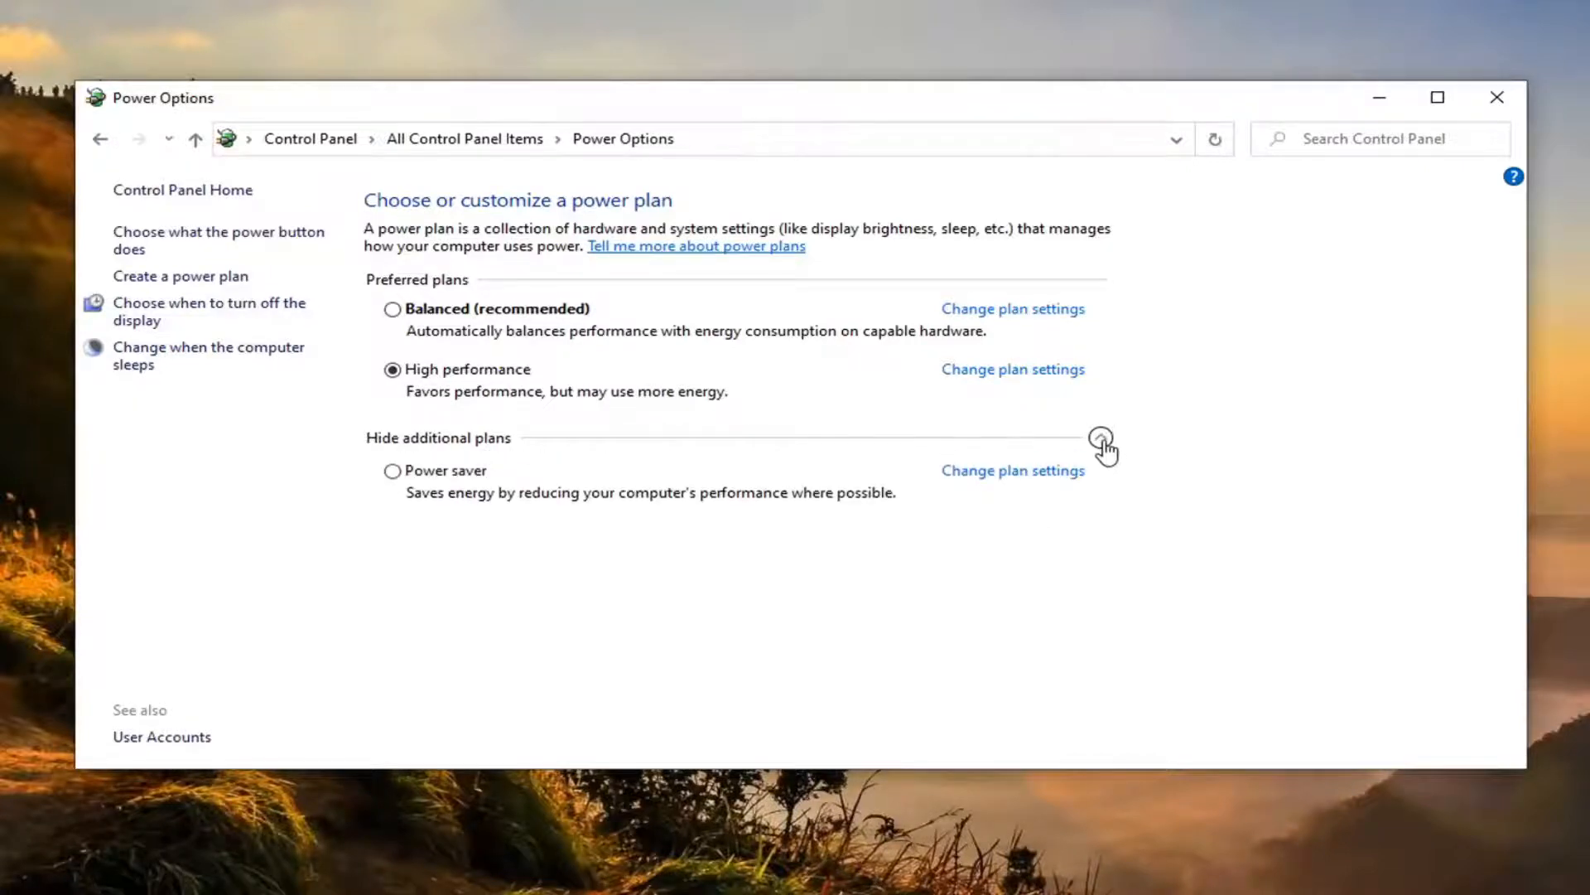
left_click(392, 470)
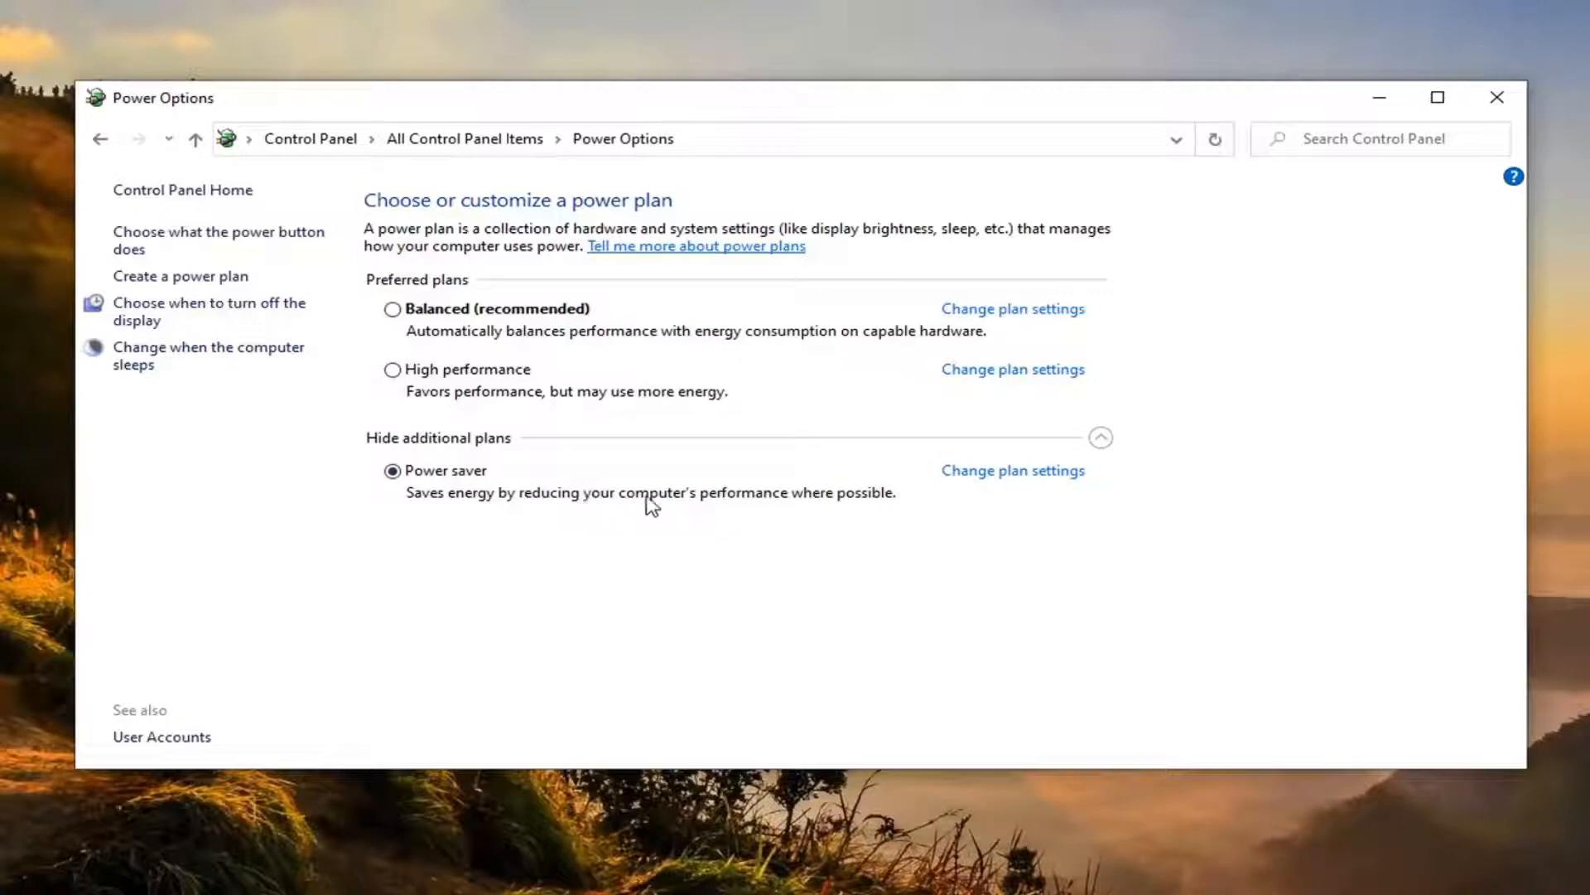
mouse_move(801, 506)
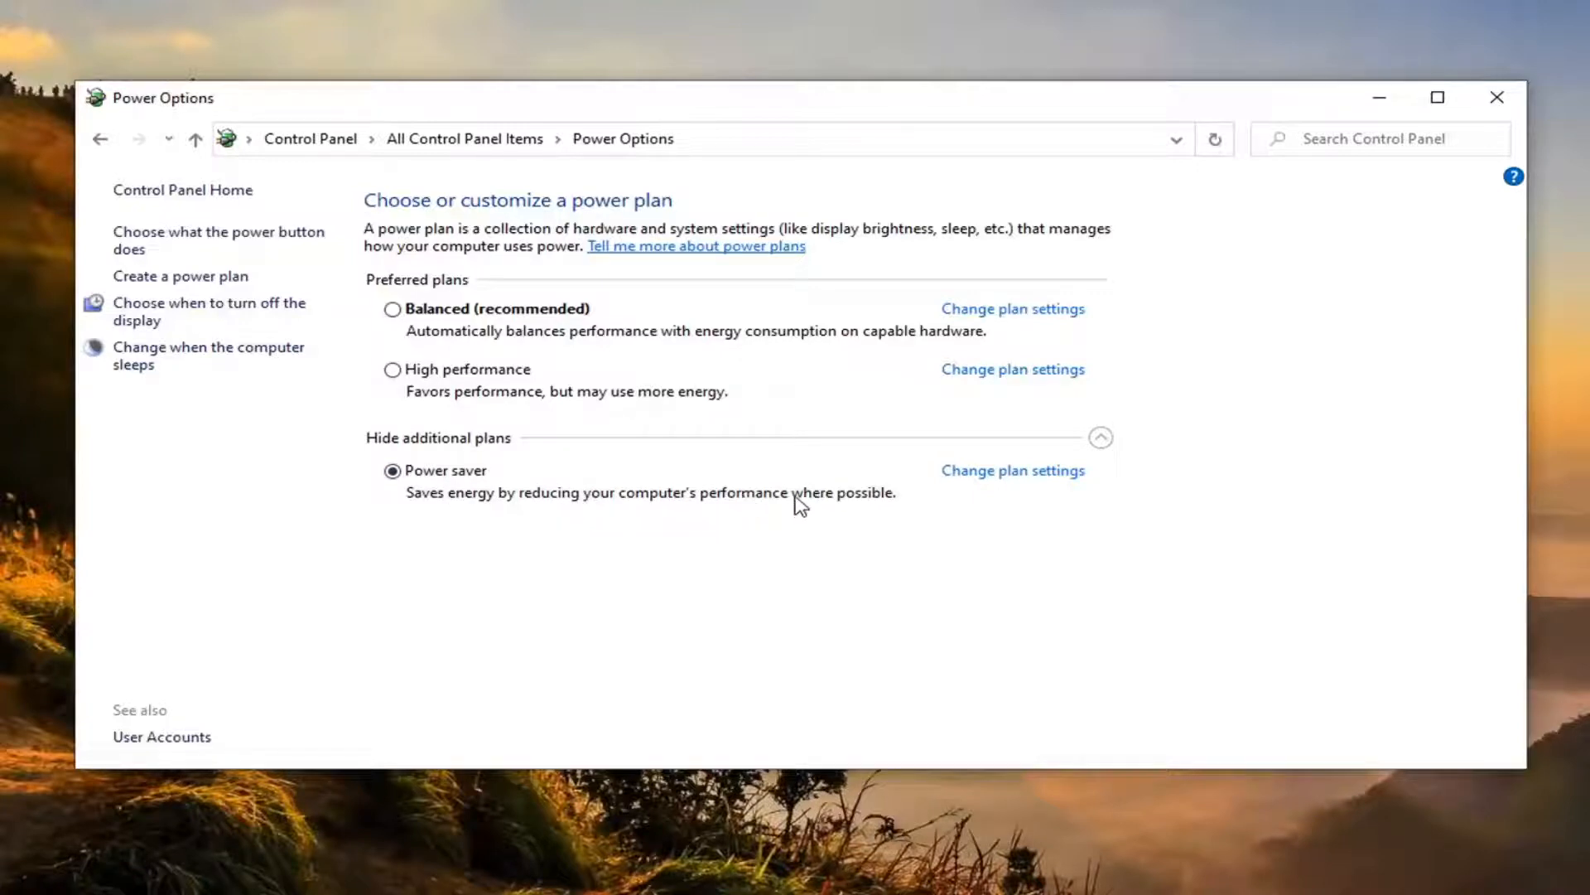
mouse_move(756, 426)
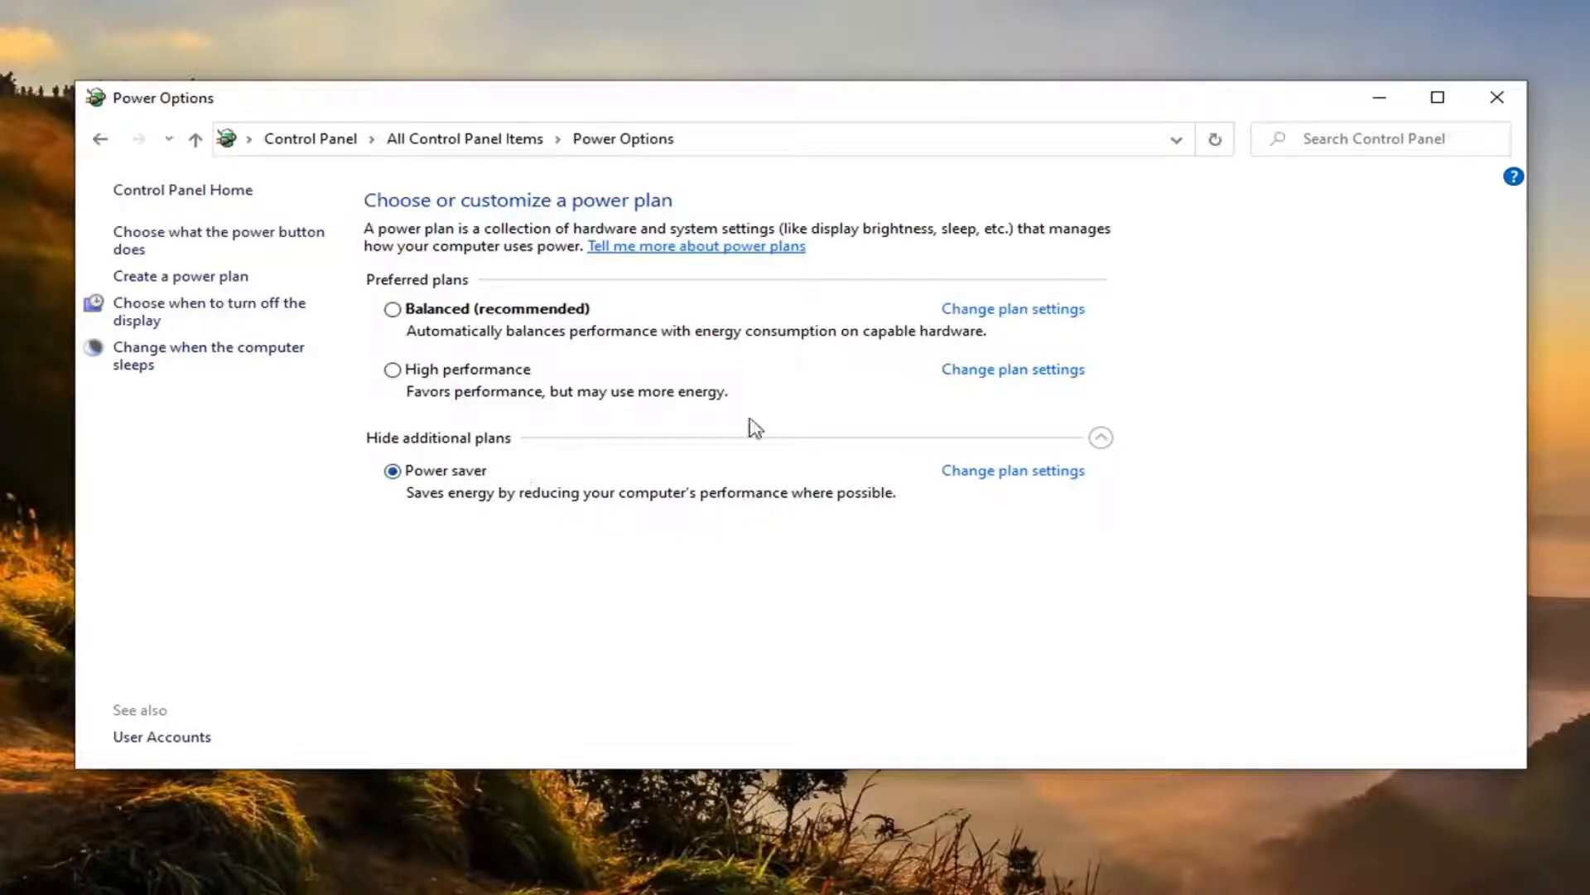
left_click(1496, 98)
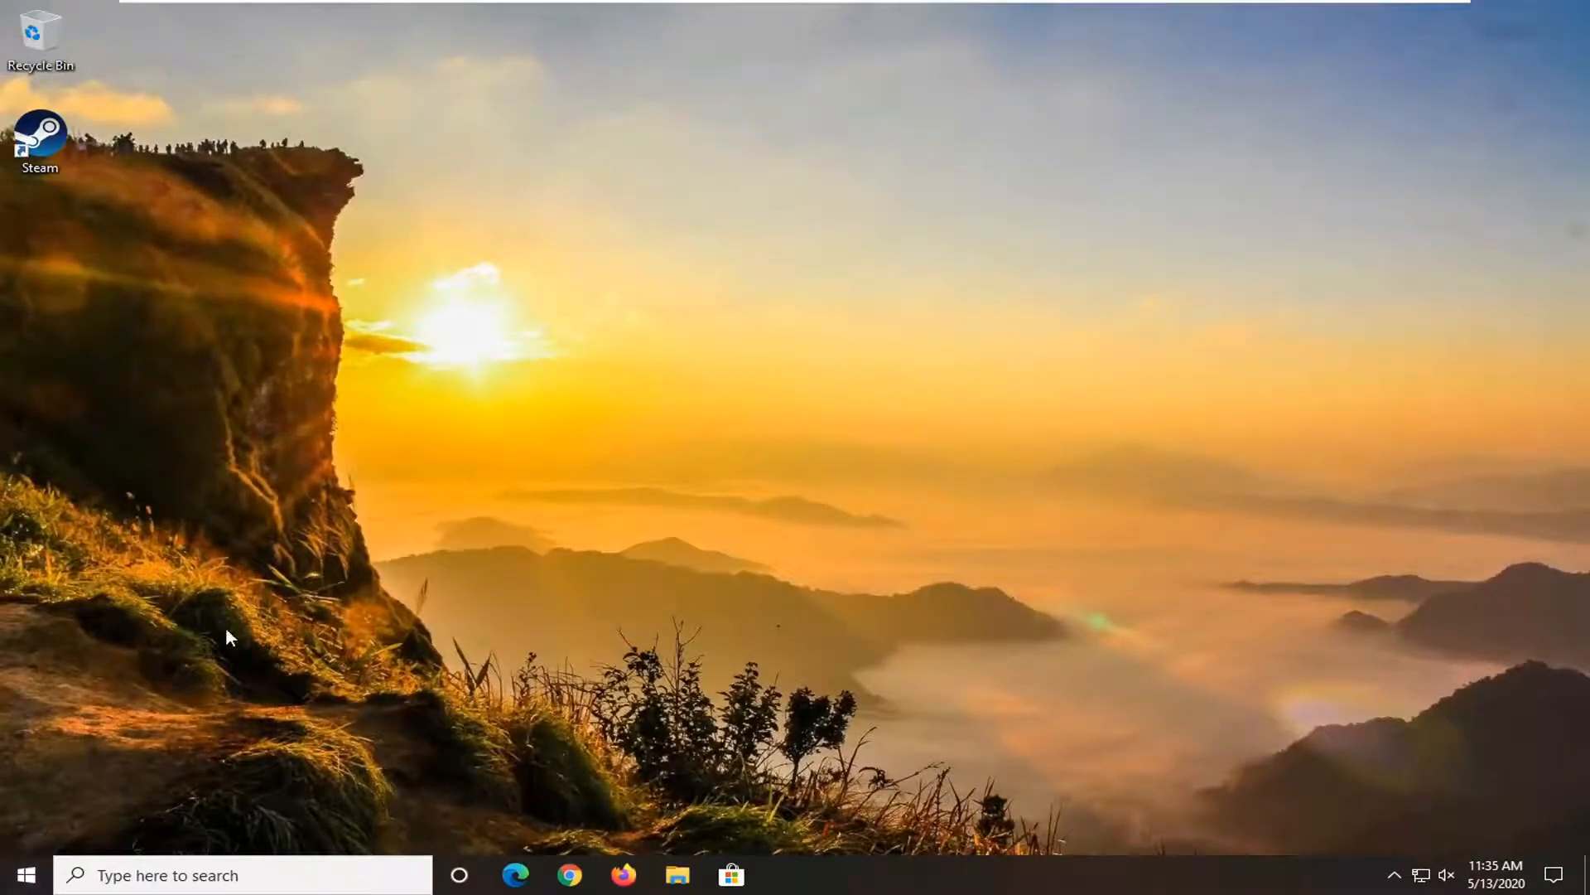
Search Start for 'performance' to find the Windows appearance and performance settings.
left_click(20, 875)
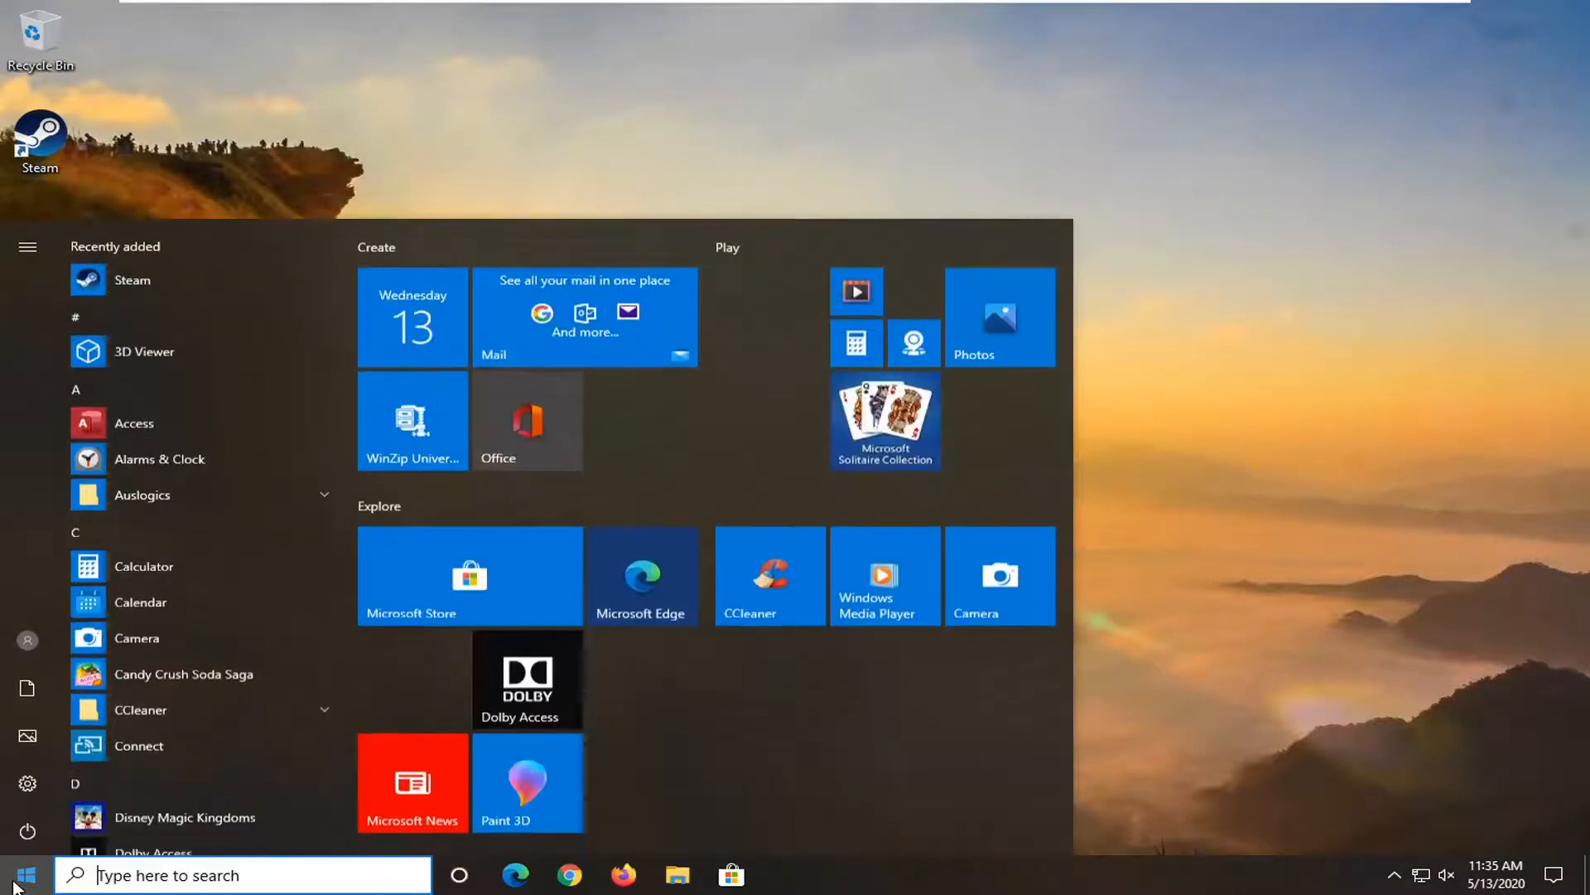
type("performance")
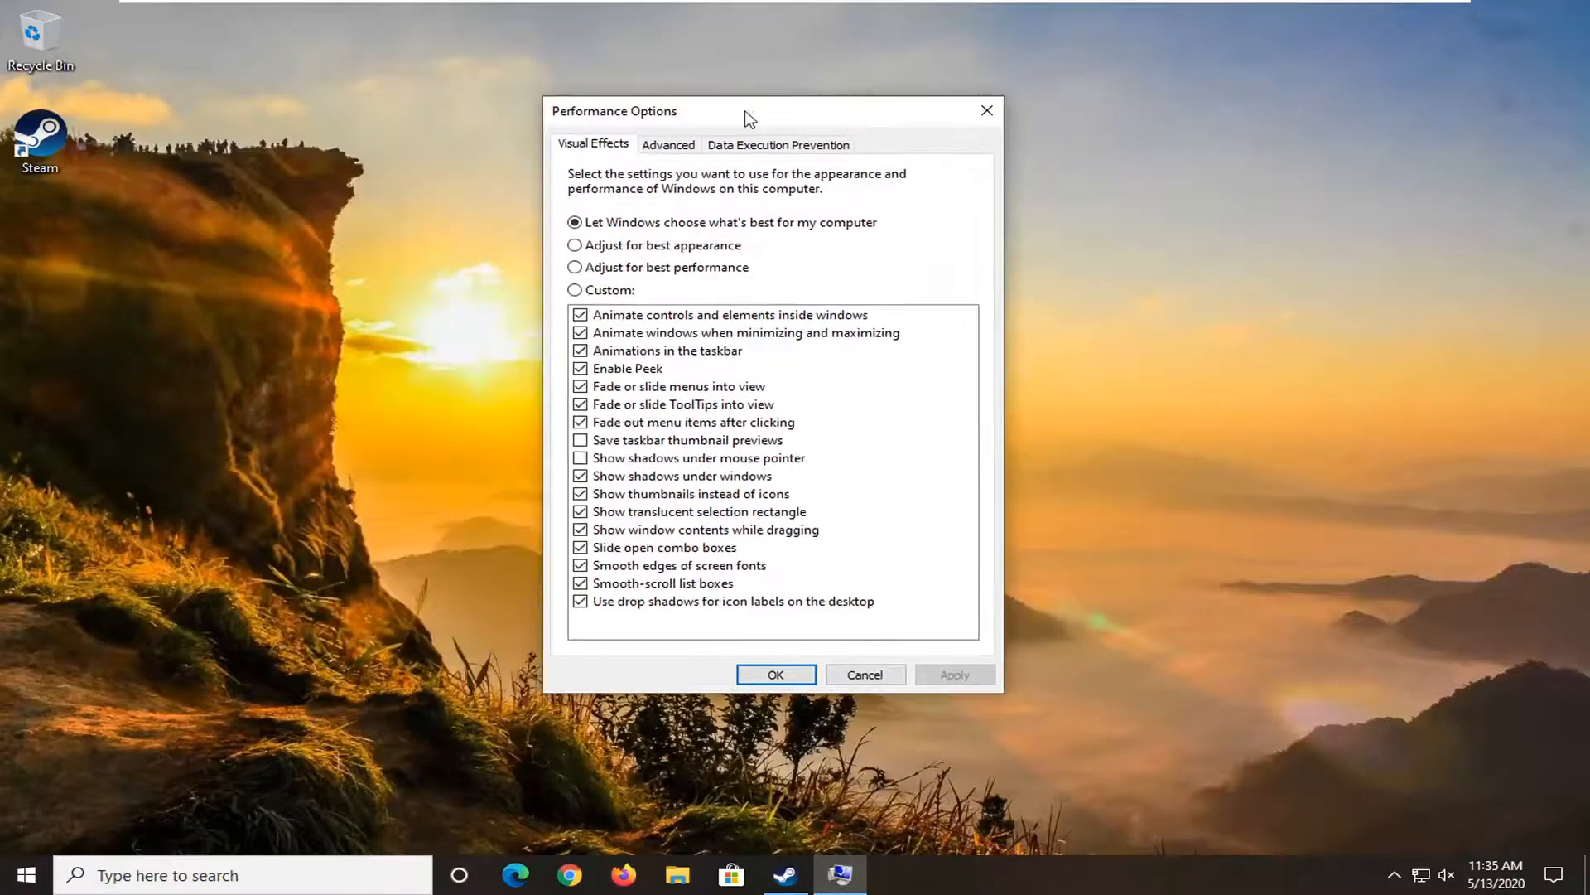
Choose 'Adjust for best performance', apply it, and close Performance Options with OK.
left_click(574, 267)
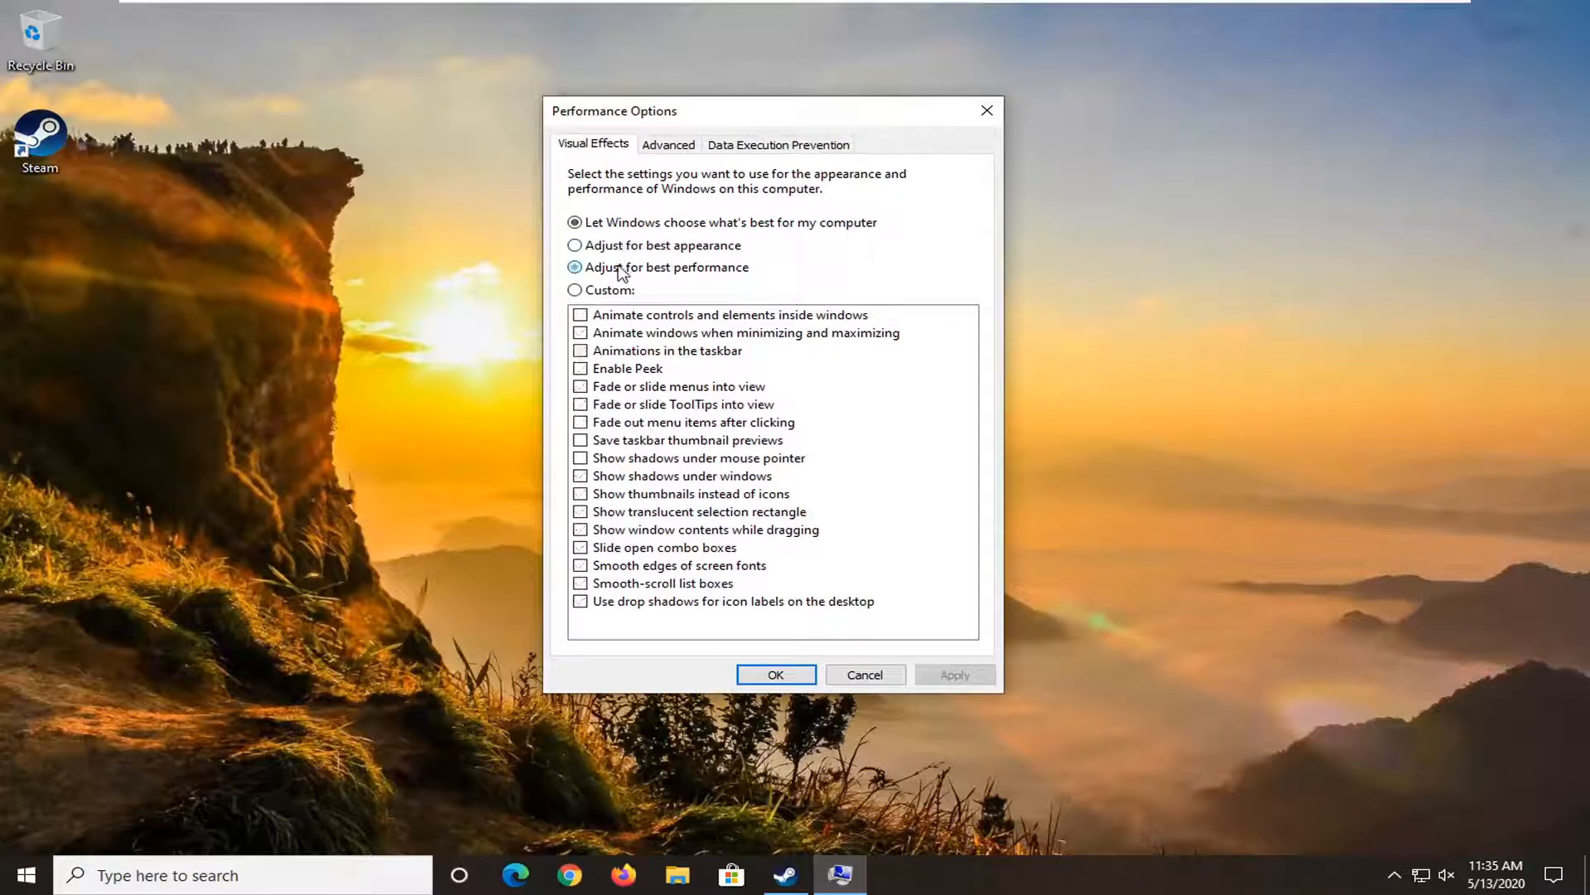
left_click(574, 267)
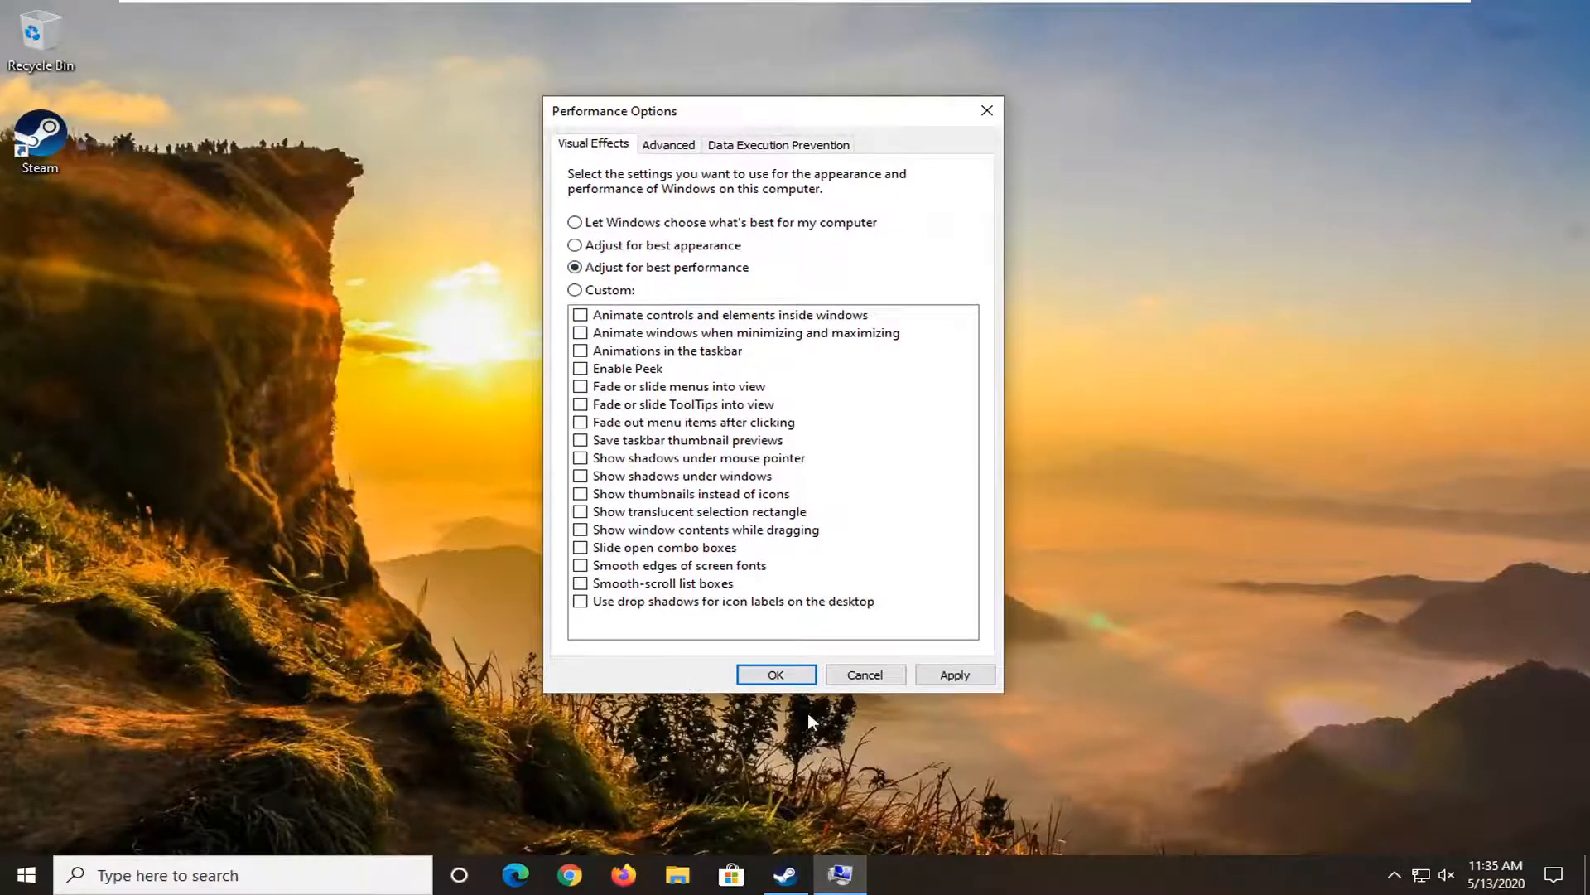
left_click(954, 674)
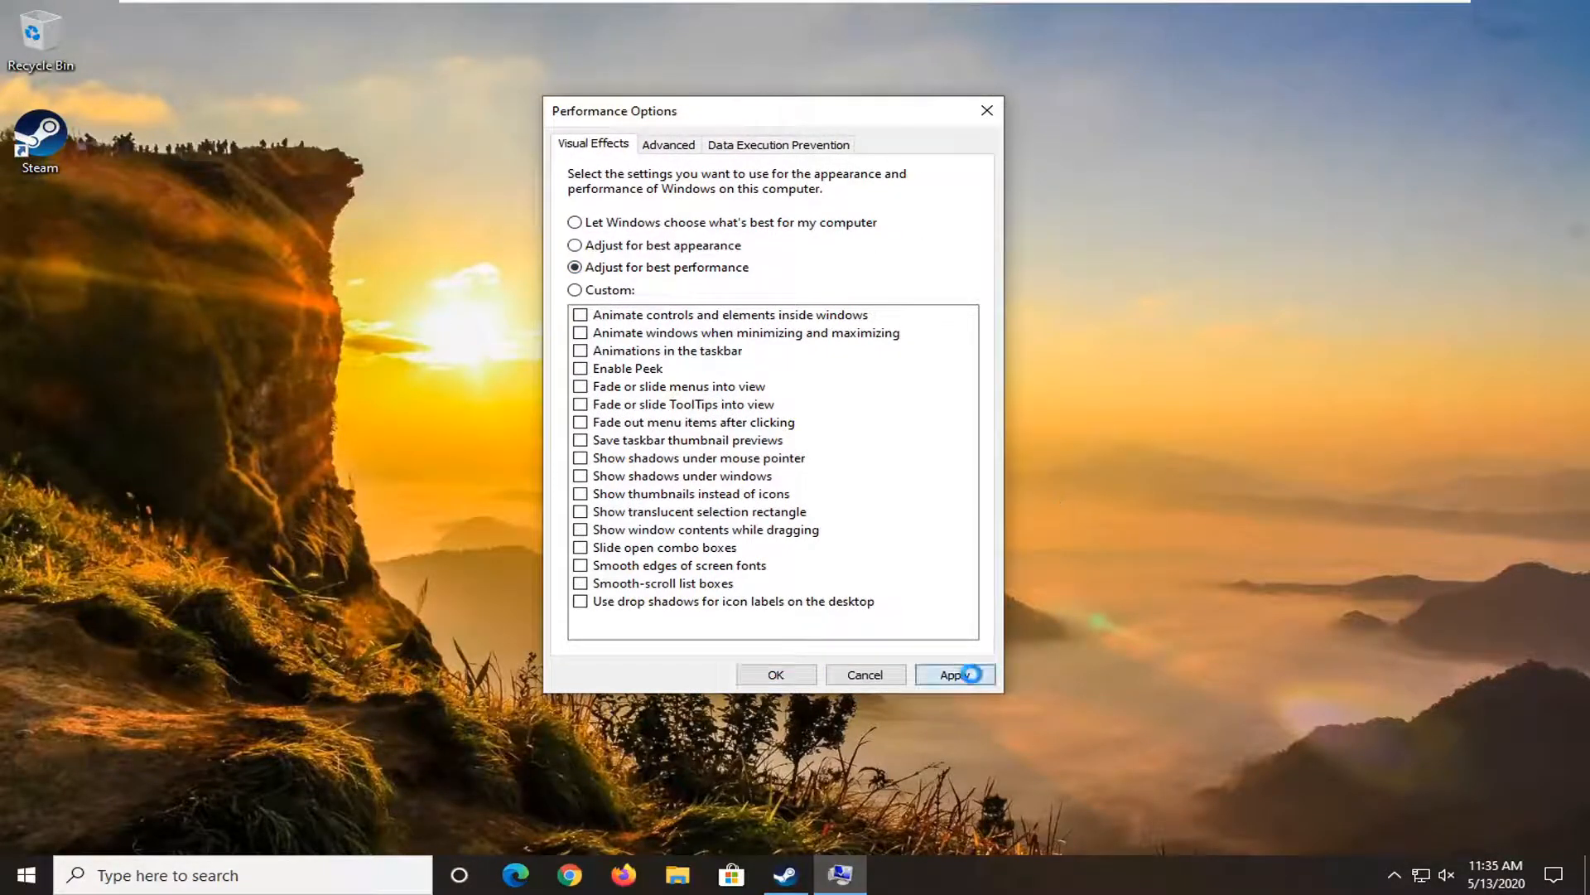
left_click(953, 674)
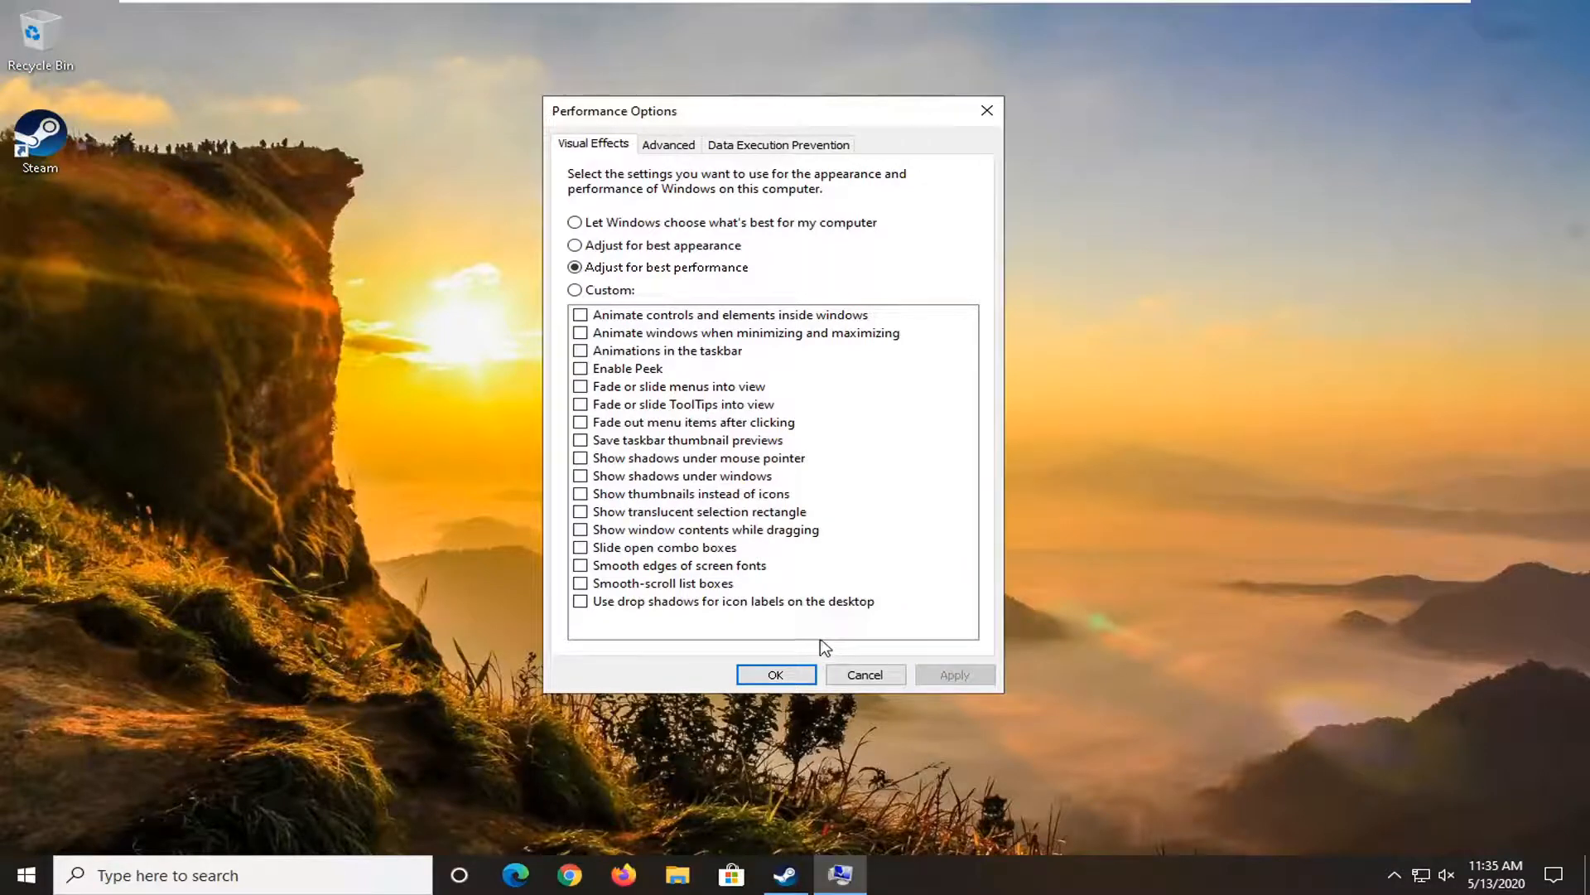
mouse_move(738, 586)
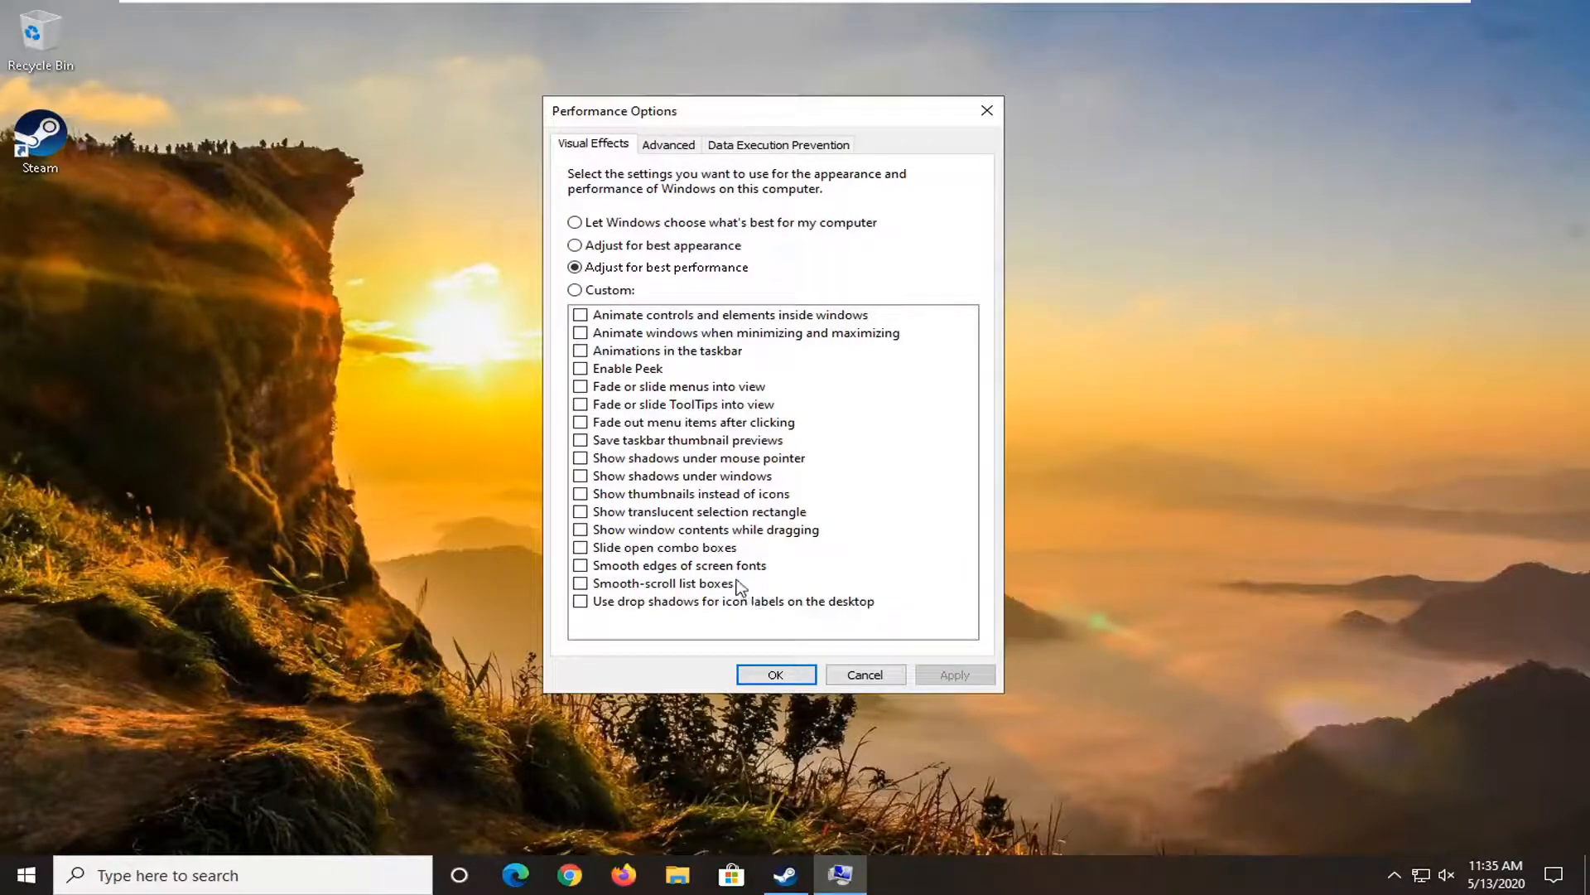
mouse_move(842, 579)
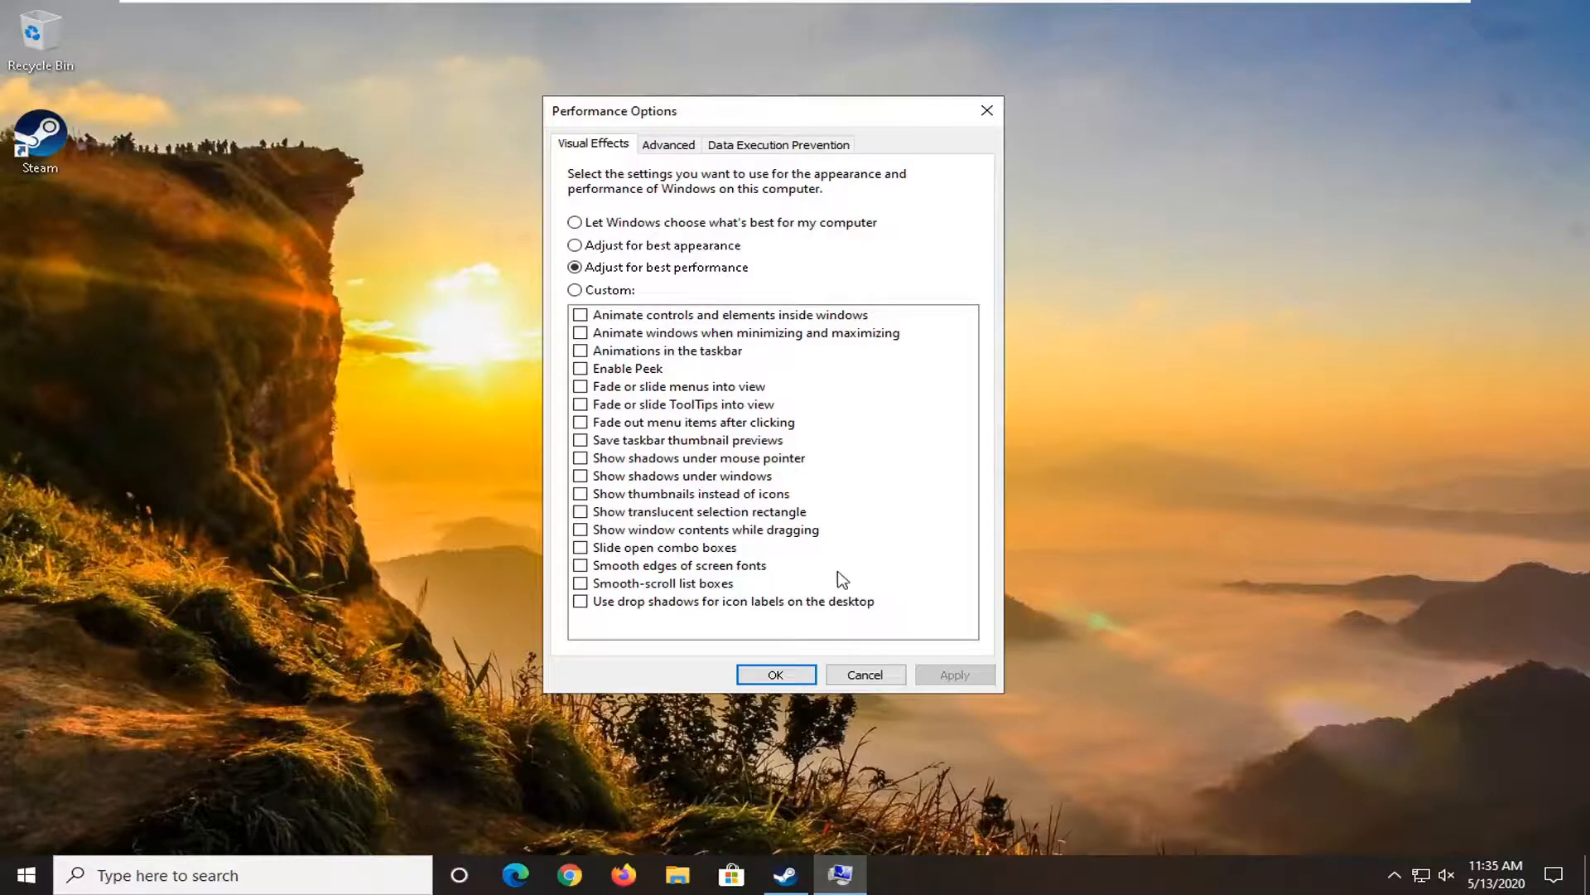
left_click(775, 674)
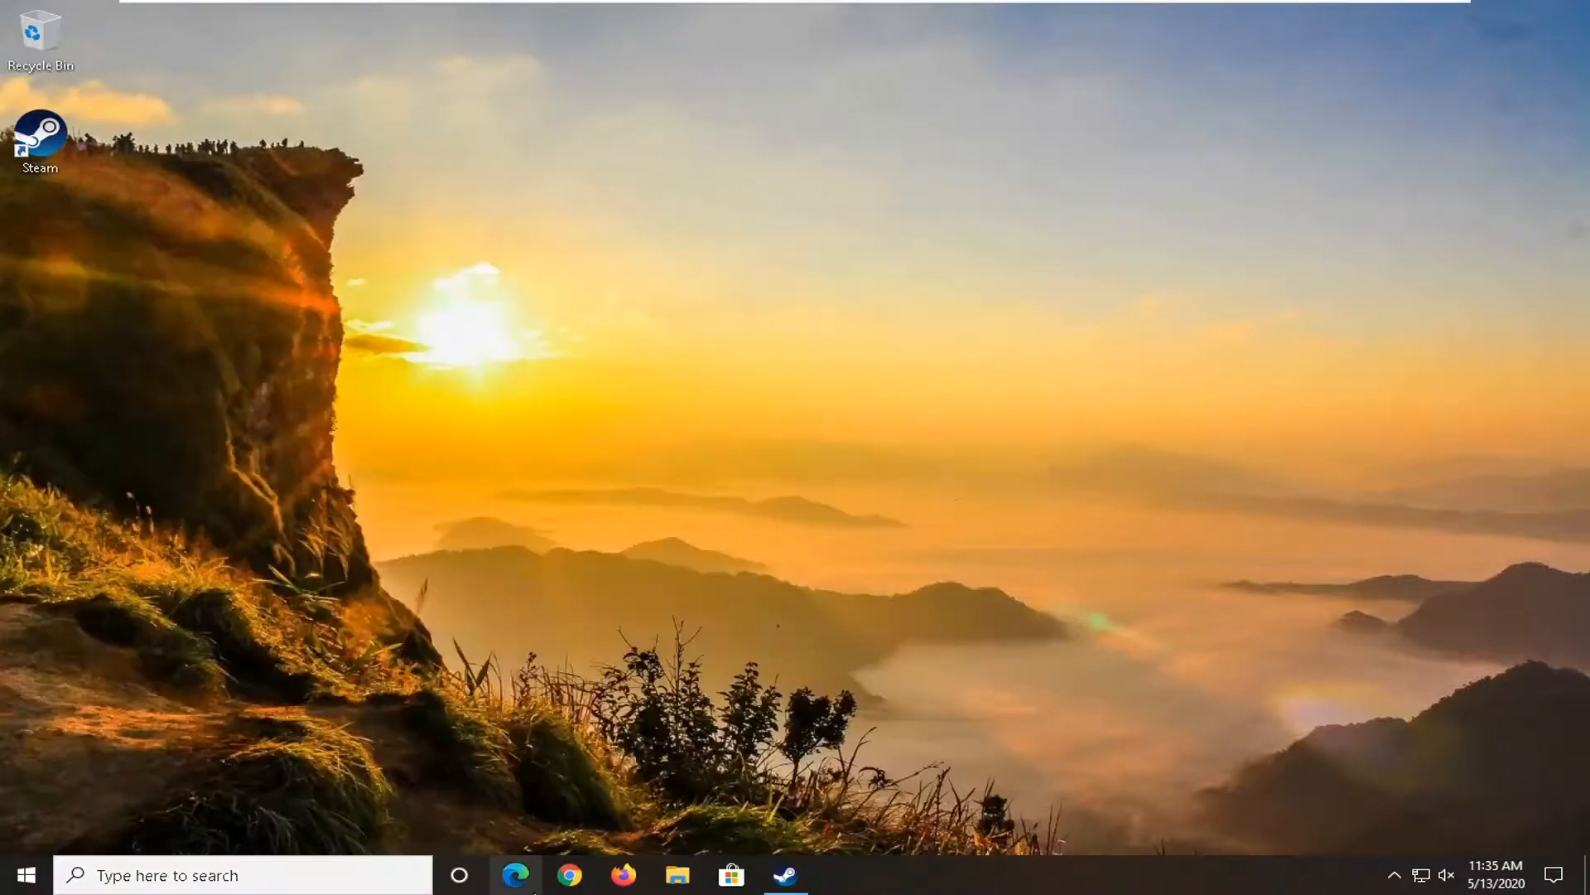
left_click(676, 875)
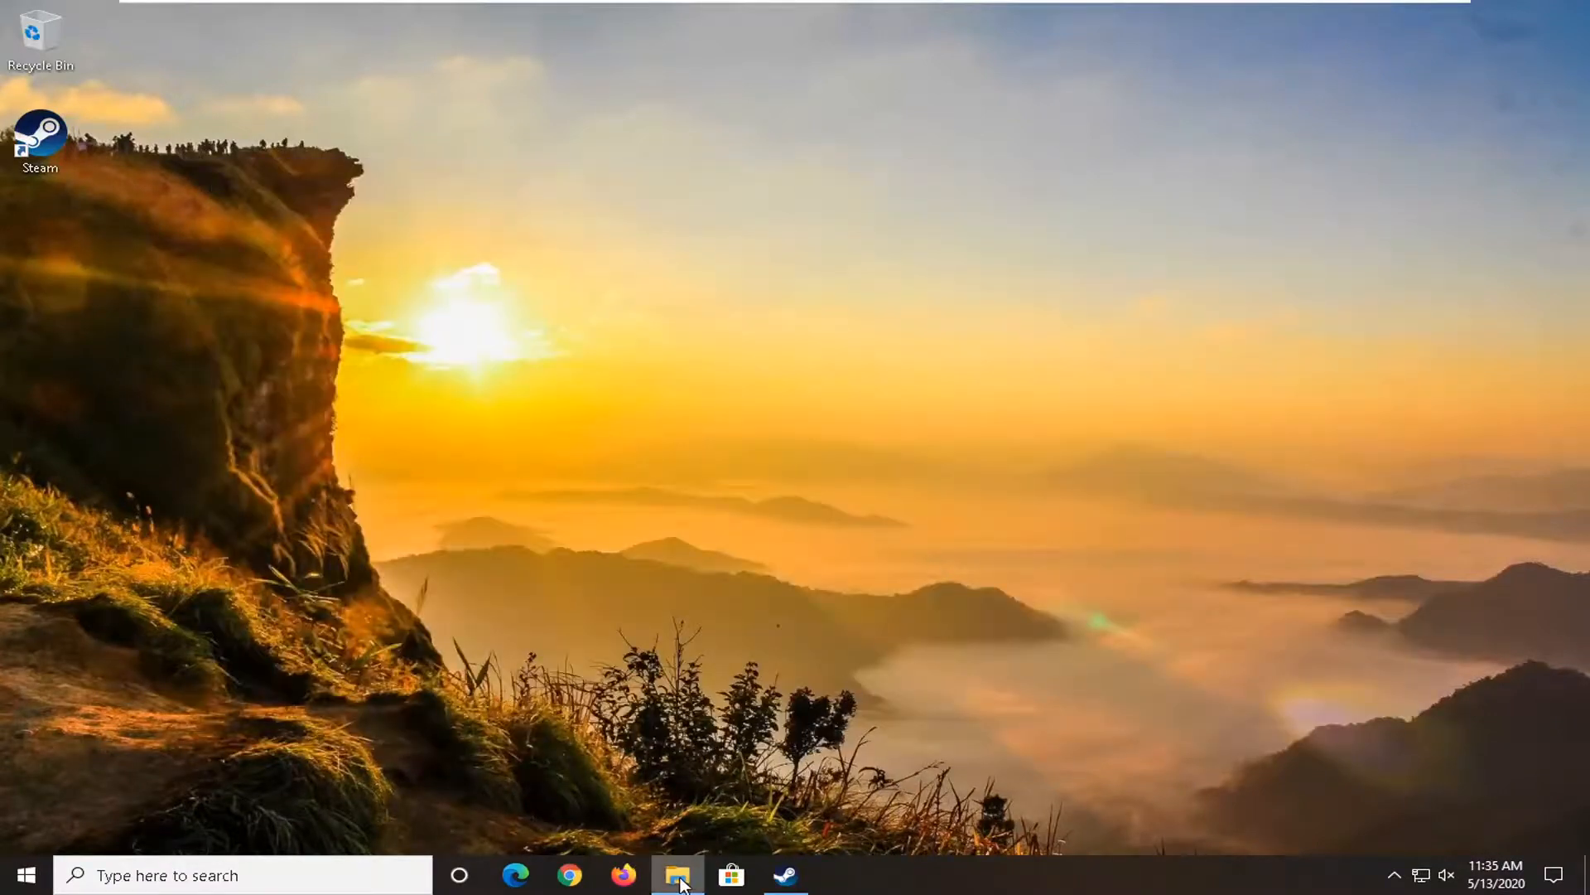
left_click(678, 875)
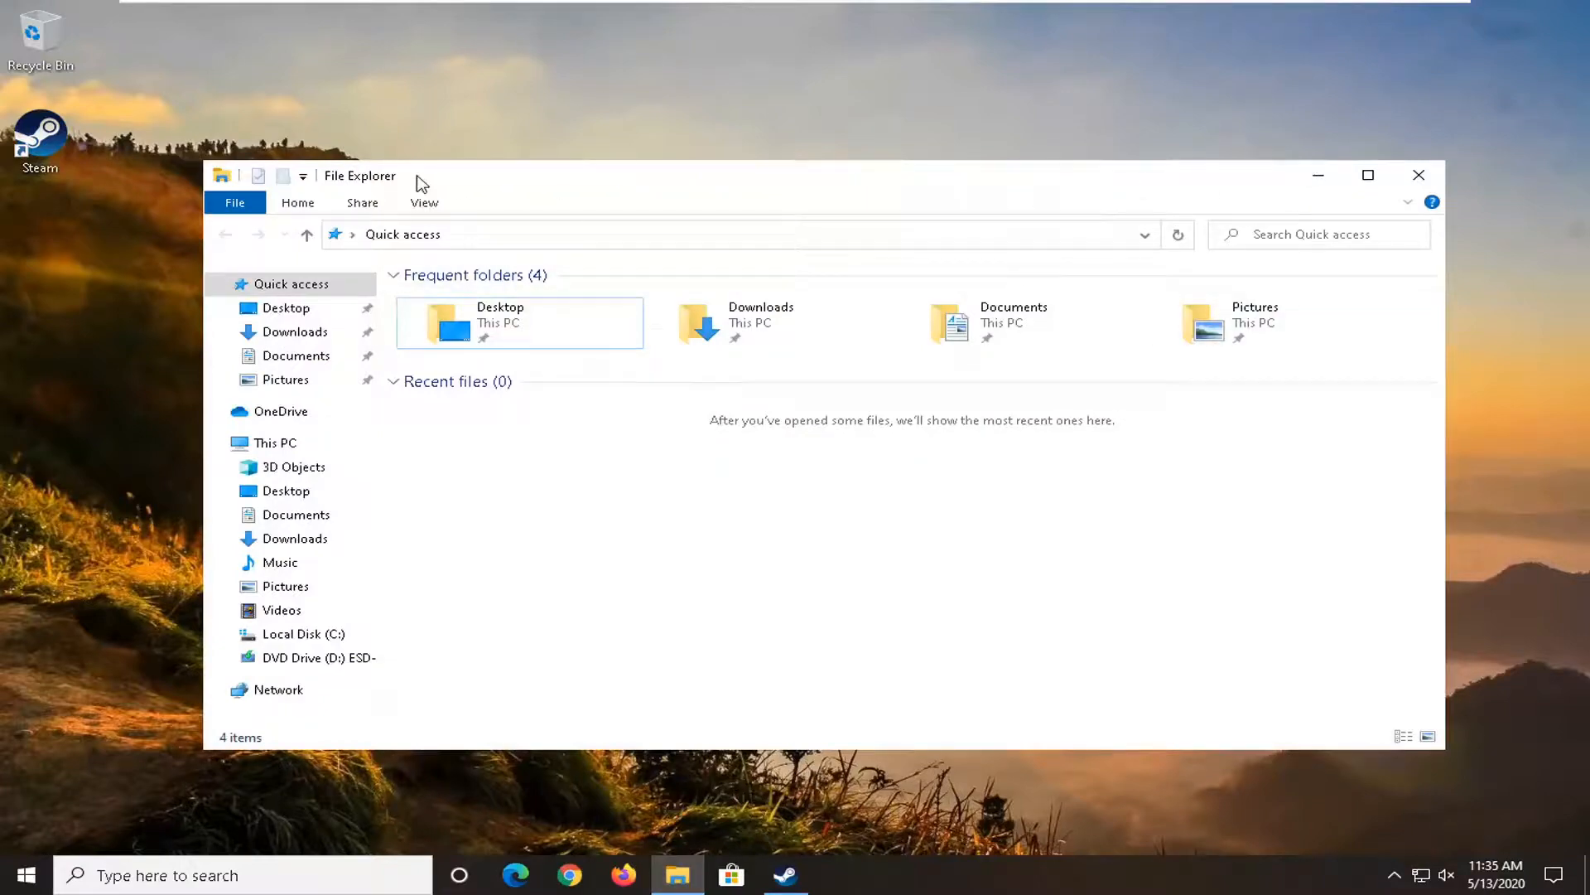
mouse_move(1419, 176)
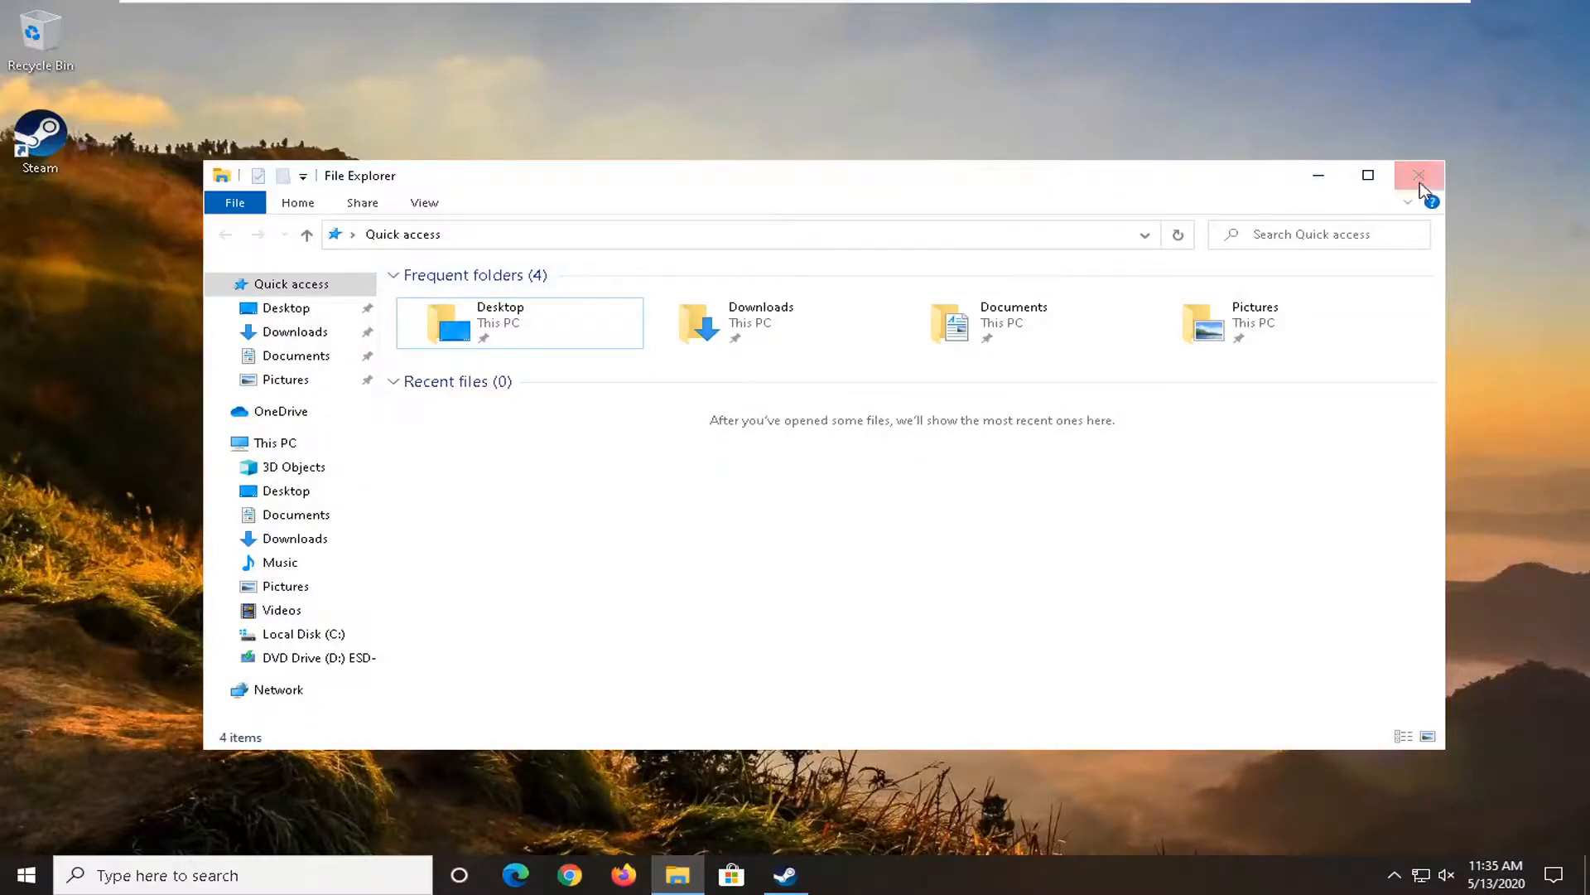
left_click(1419, 176)
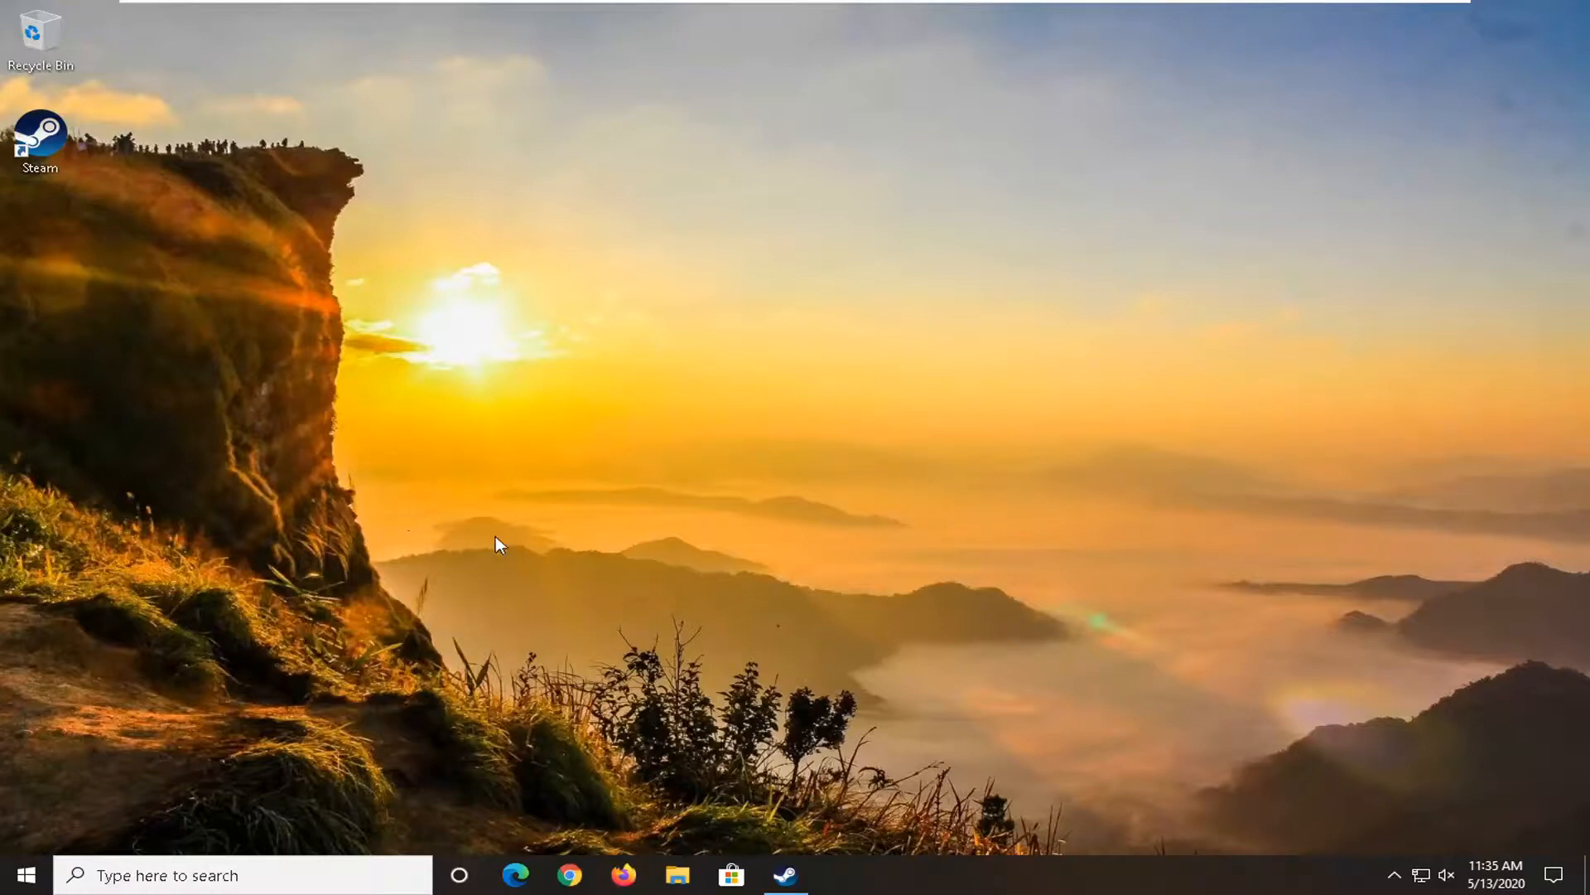